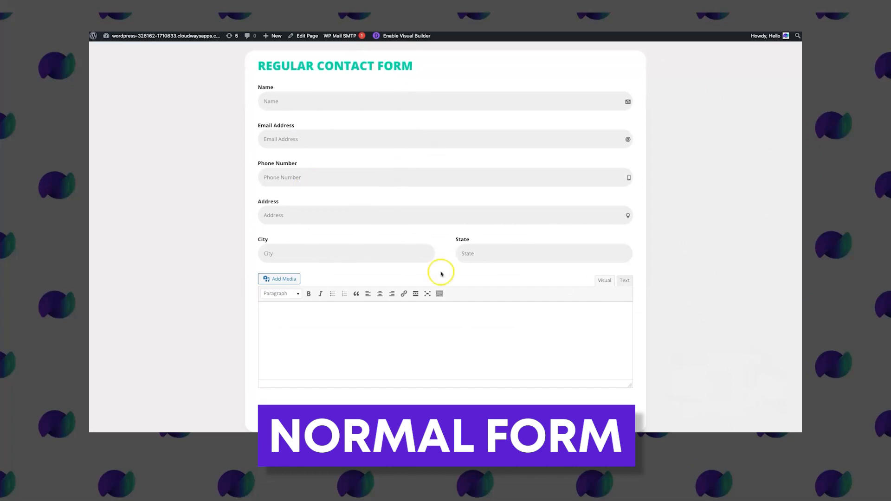
scroll(down, 3)
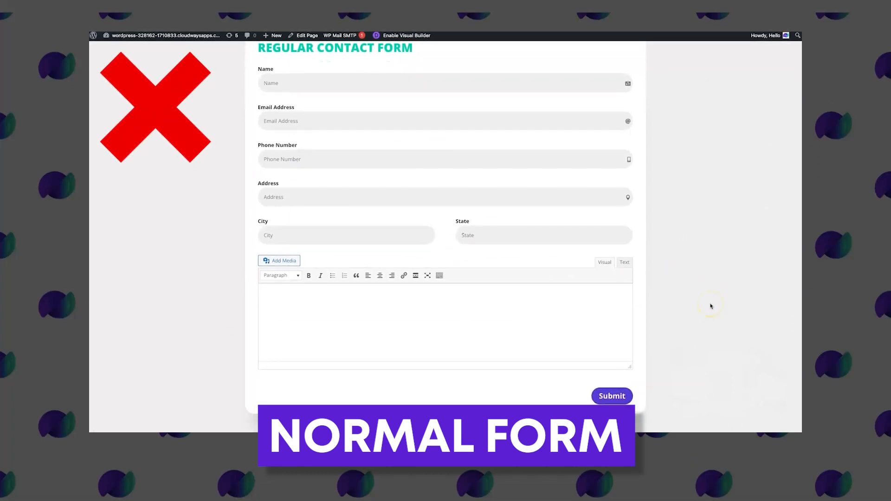
scroll(up, 3)
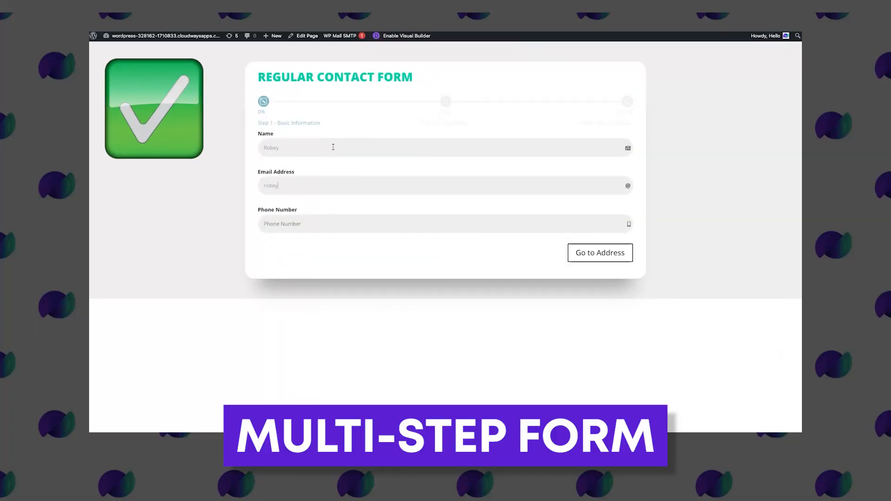
text(test@test.com)
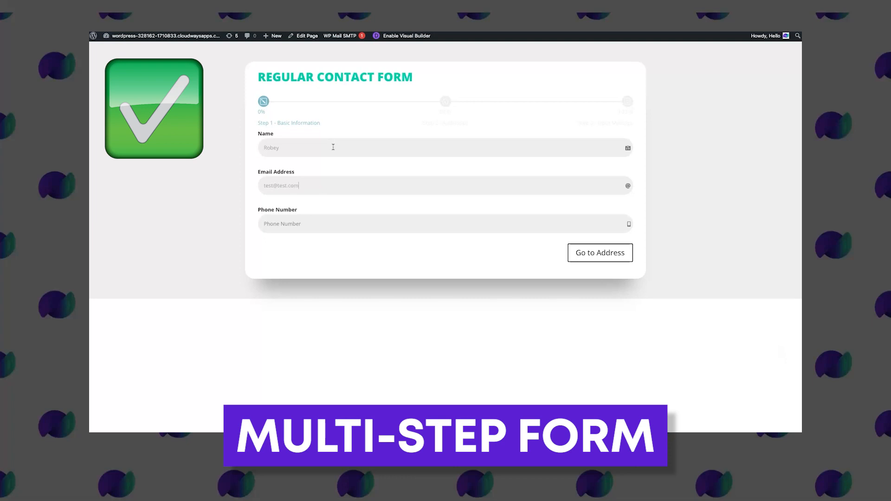
click(600, 253)
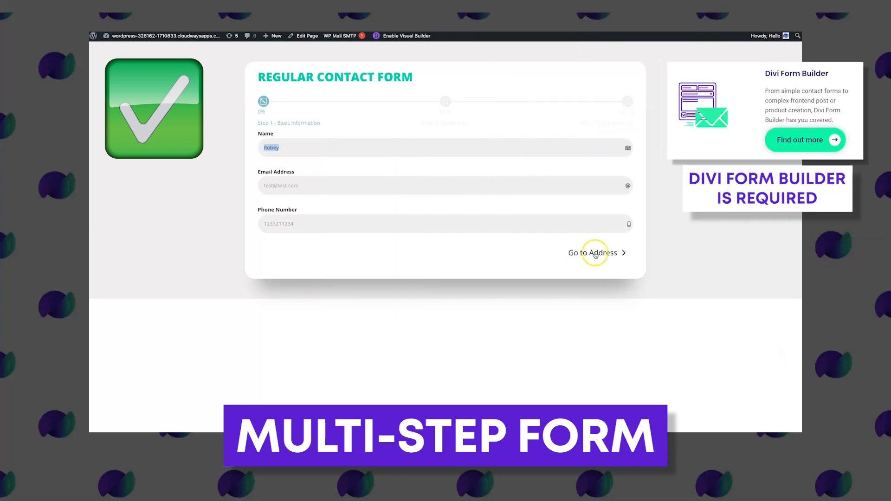
click(593, 253)
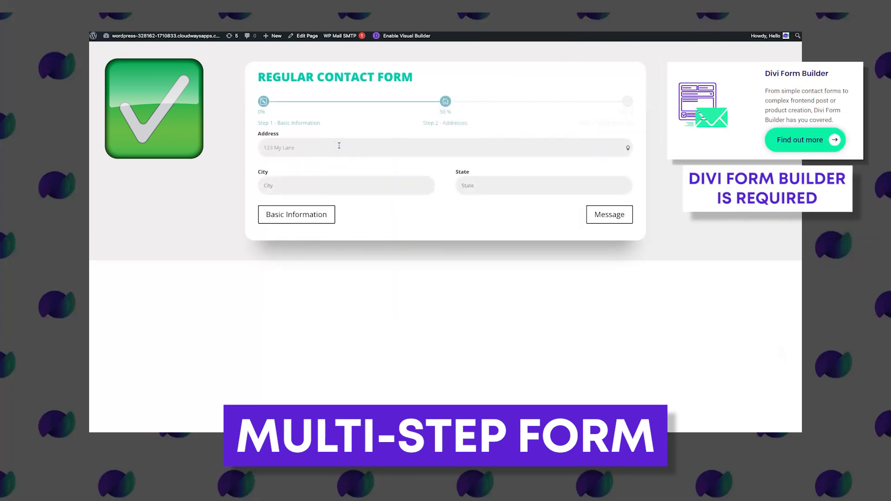
text(Some City)
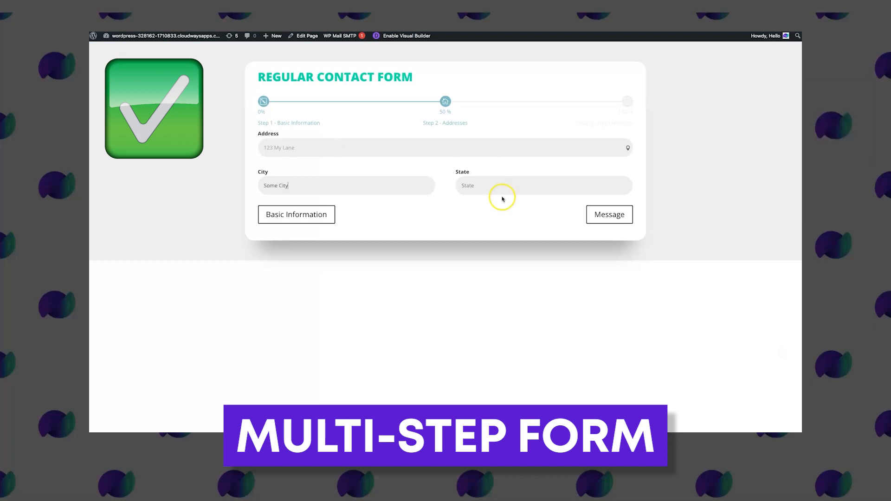
click(608, 215)
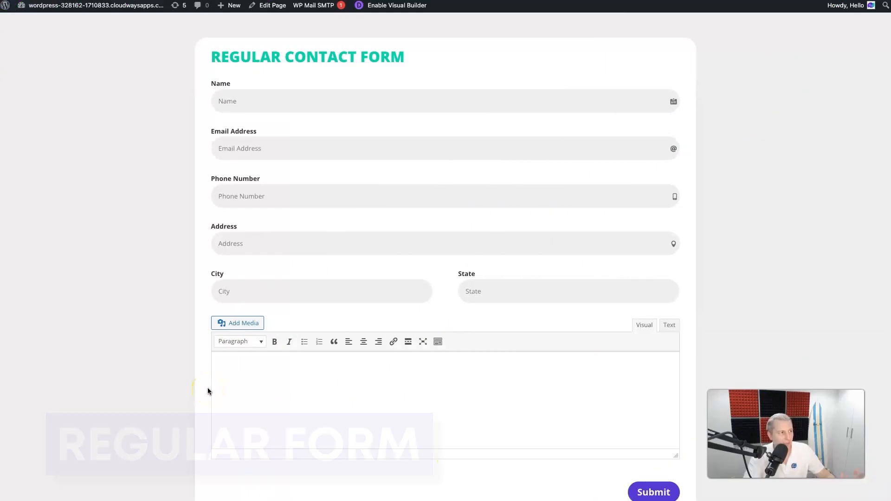
mouse_move(454, 195)
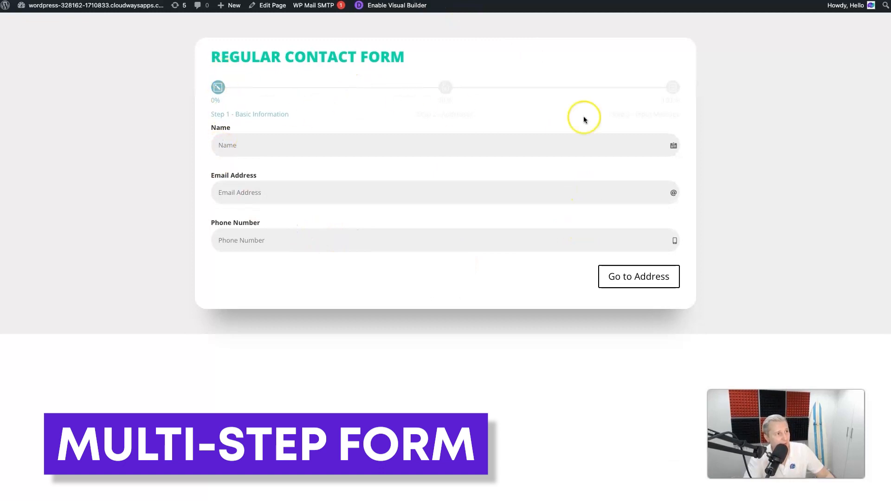
mouse_move(241, 12)
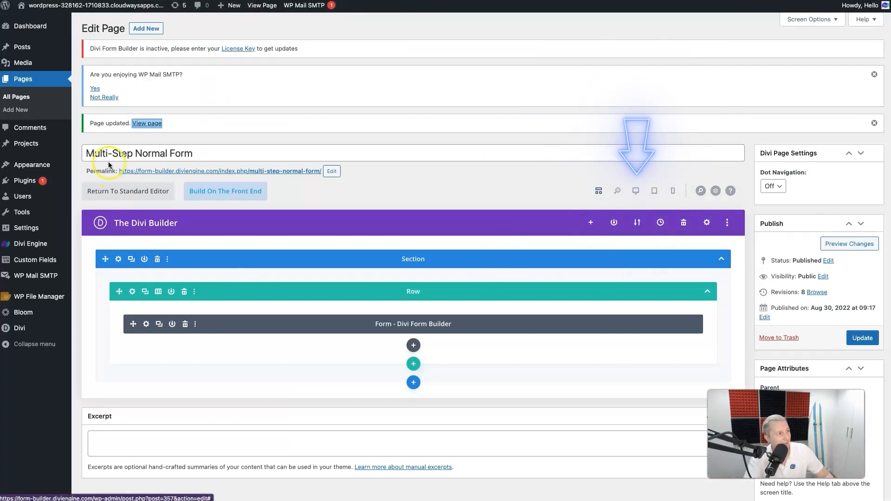
Step: Switch the Divi Builder to its desktop visual preview of the contact form
click(635, 190)
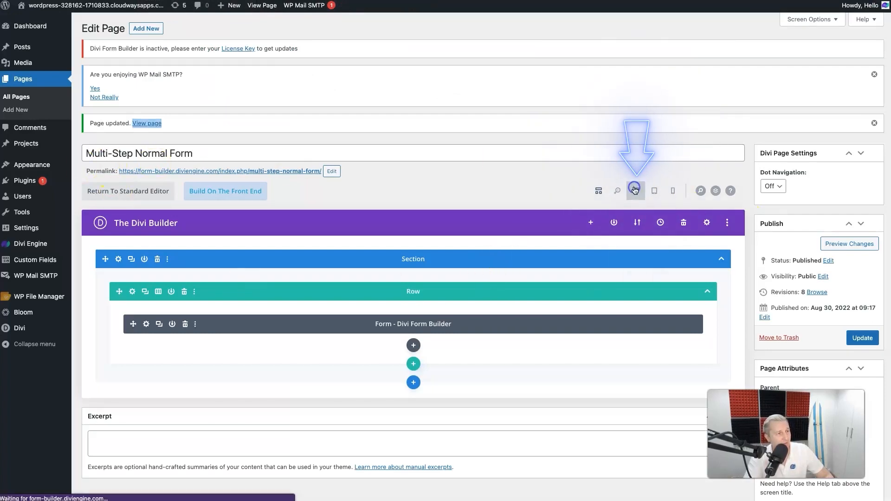
click(635, 190)
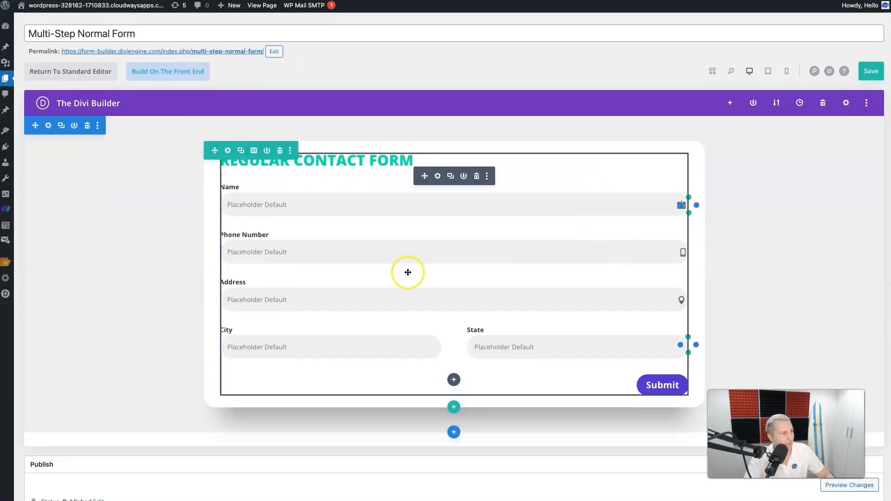
mouse_move(518, 302)
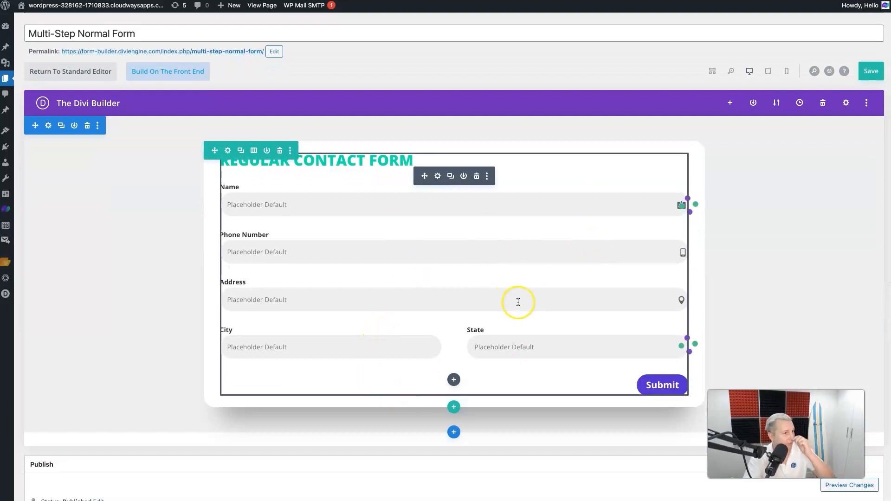
mouse_move(440, 173)
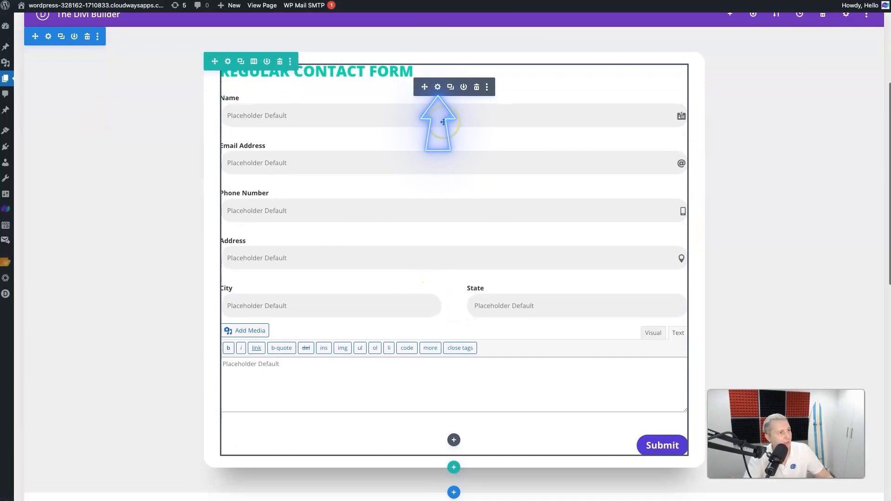
Step: Open the Form module's Divi Form Builder settings from its gear icon
click(437, 87)
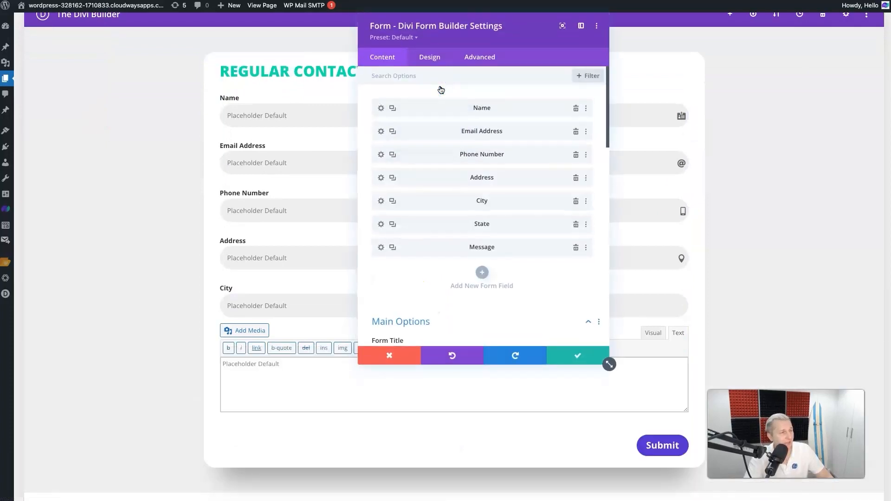
mouse_move(477, 102)
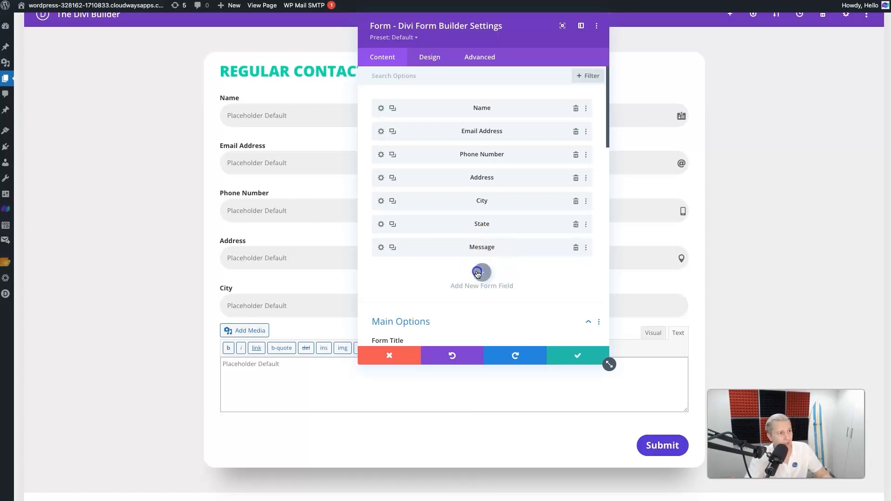
Step: Add a 'Step 1 - Basic Info' Form Step field with the info icon
click(482, 275)
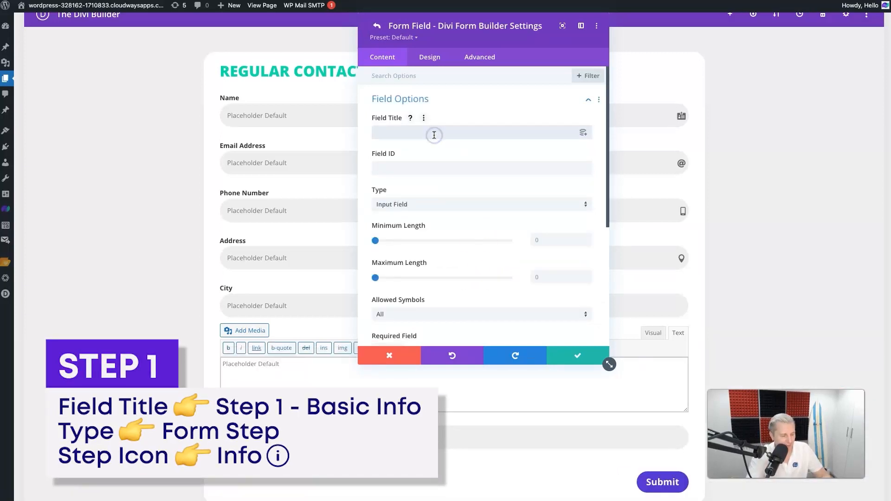
text(Step 1)
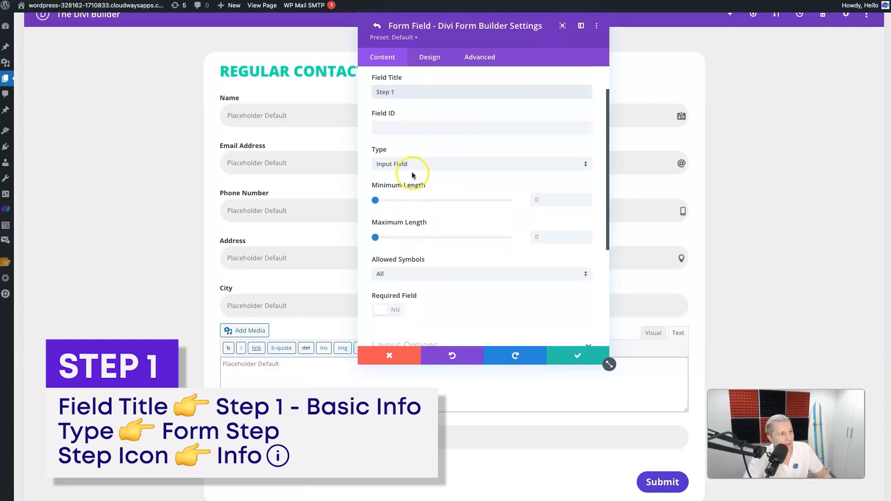
click(480, 164)
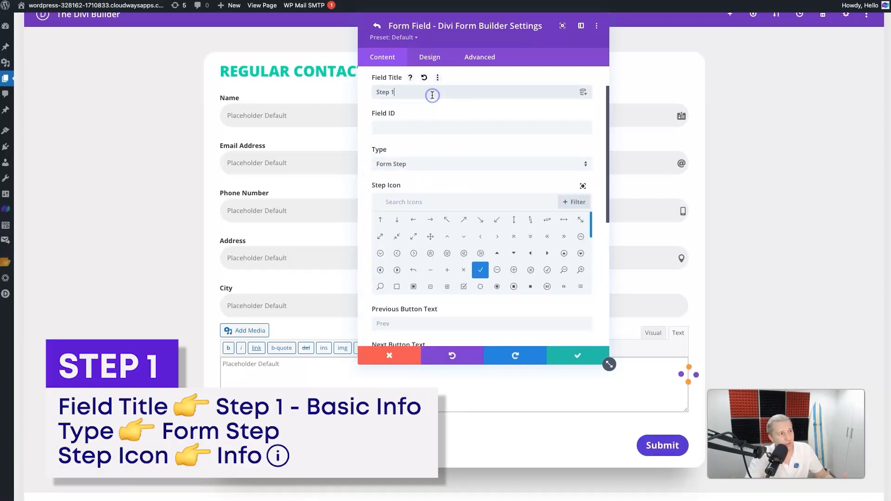
text(-)
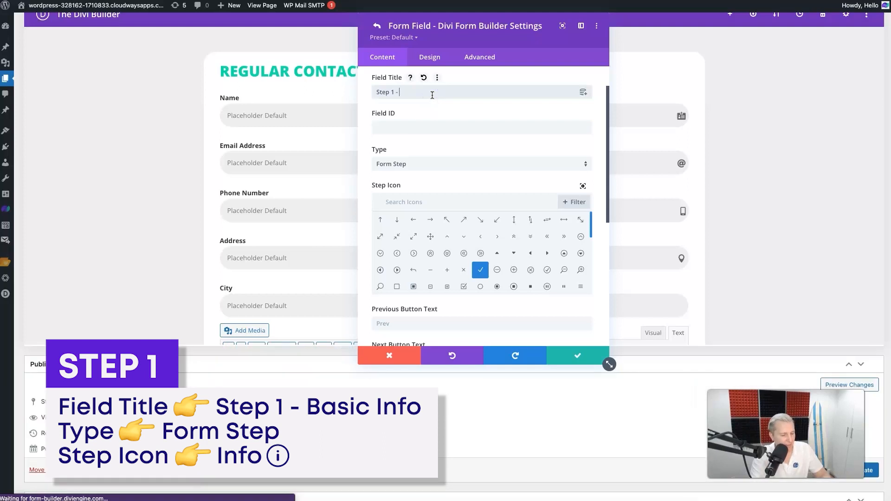
text(Basic Info)
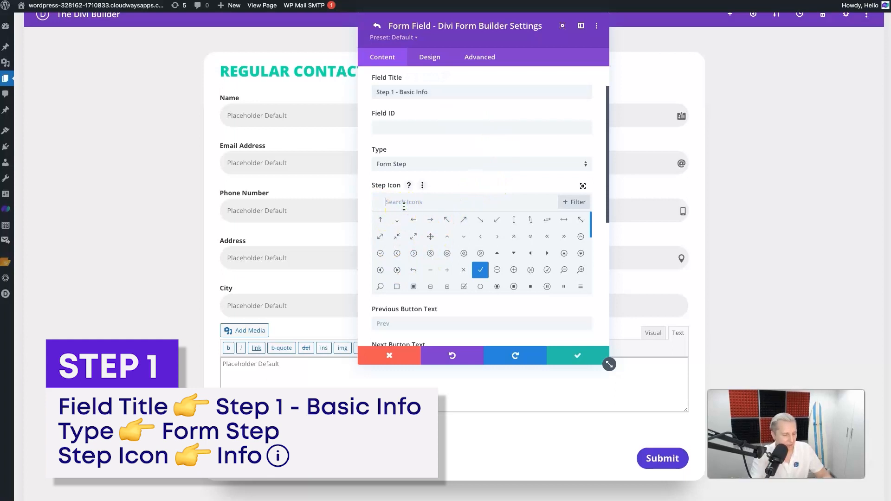
text(info)
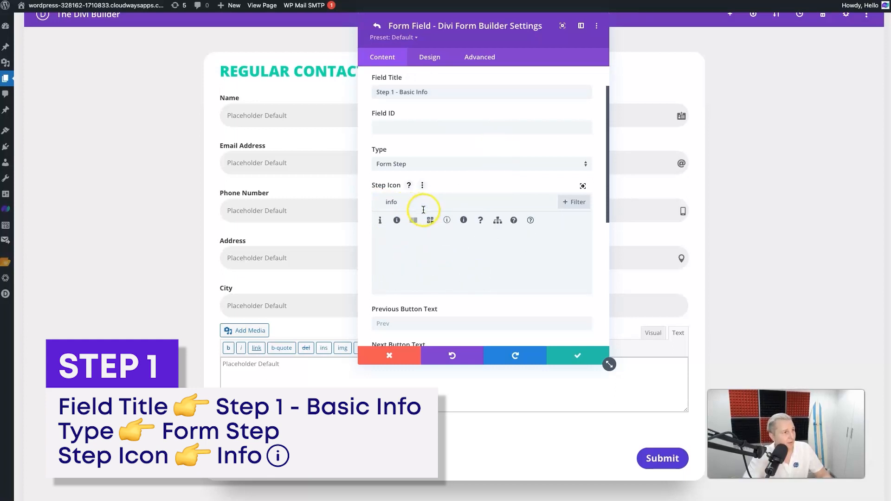
click(397, 220)
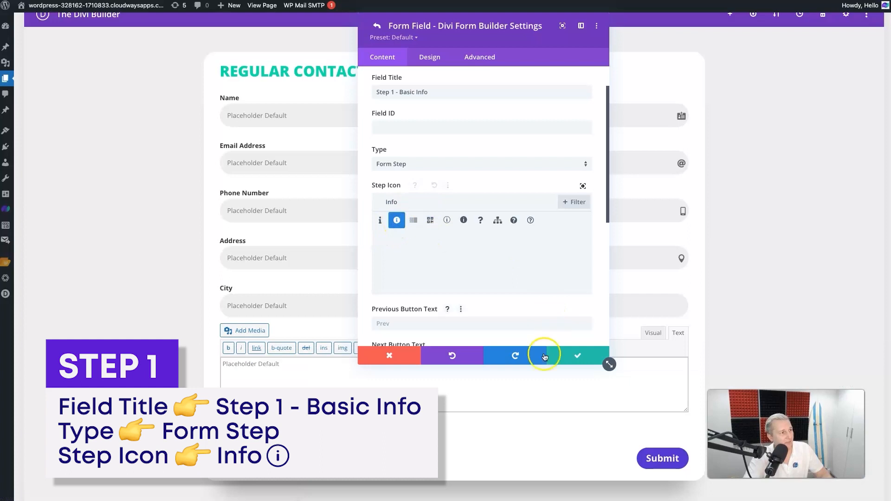
click(575, 355)
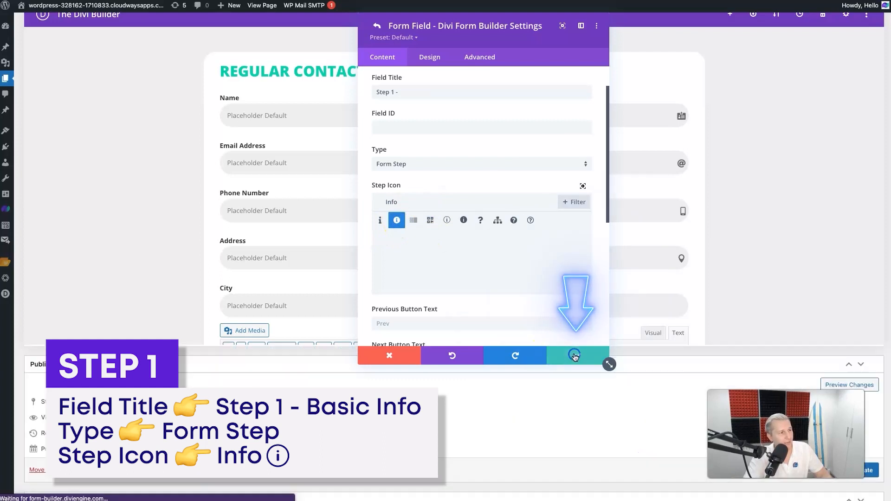
click(575, 355)
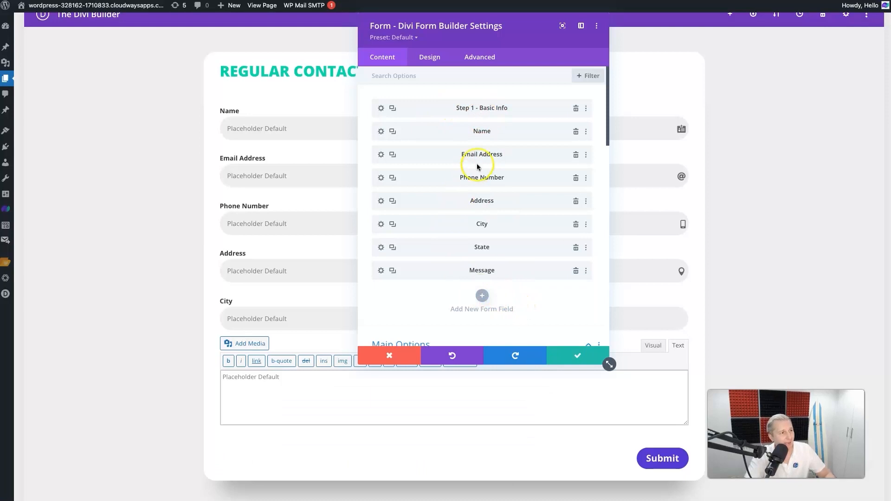
mouse_move(492, 192)
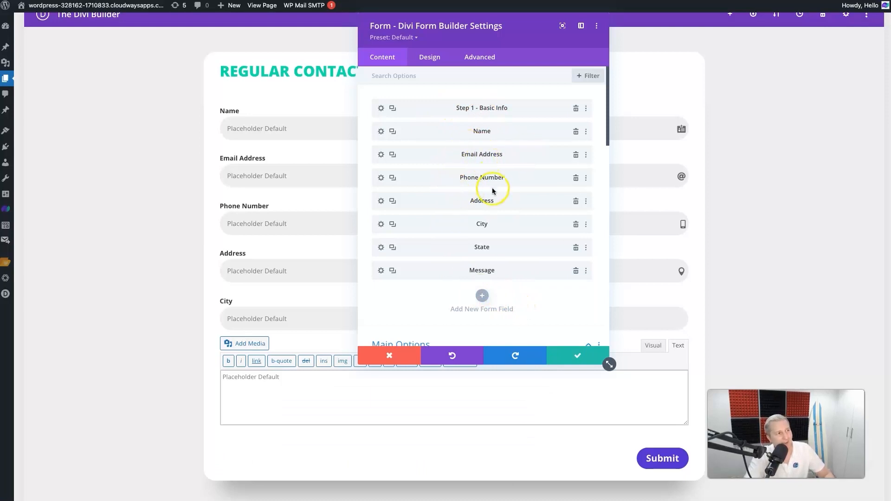
click(481, 295)
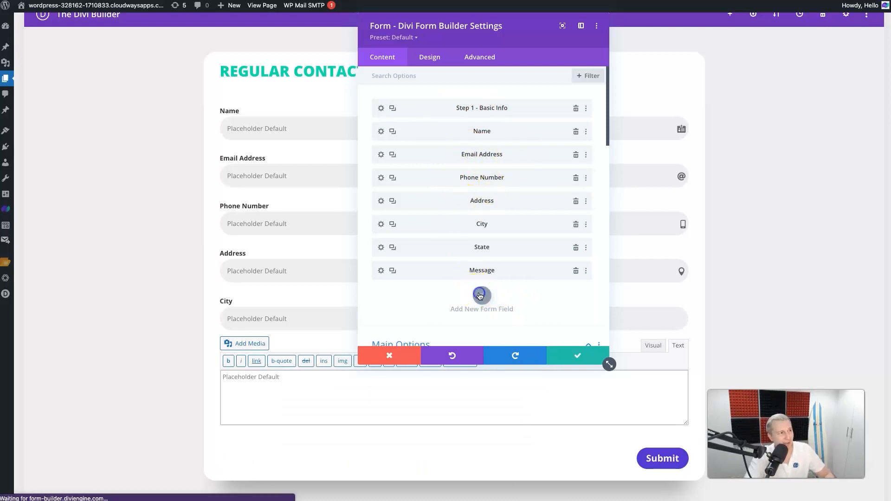
Step: Make the new field a 'Step 2 - Addresses' Form Step with a pin icon
click(481, 301)
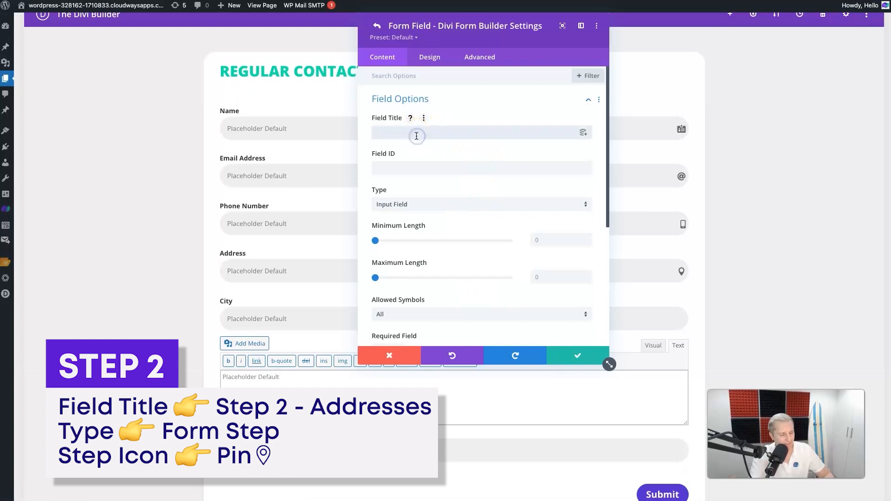
text(Step 2)
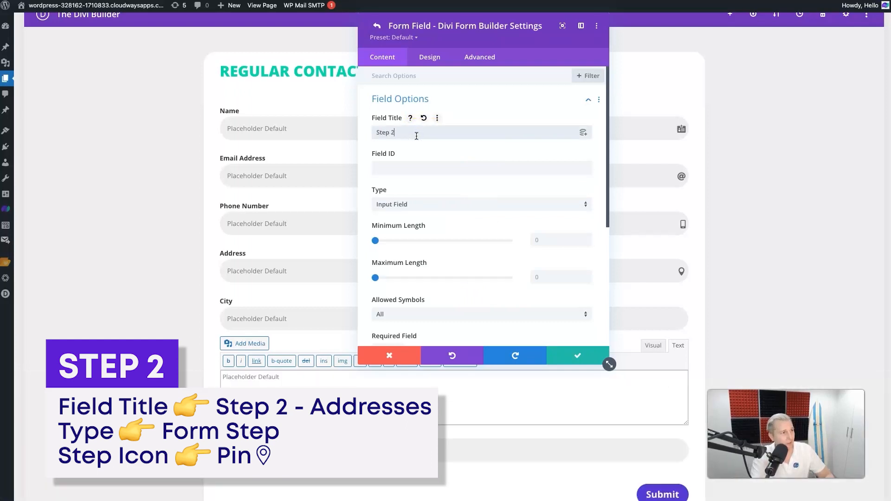
text(- A)
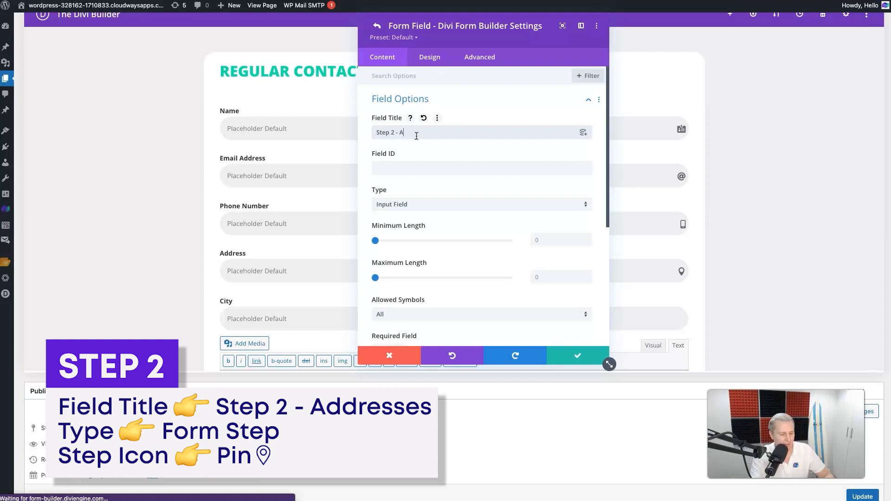
text(ddresses)
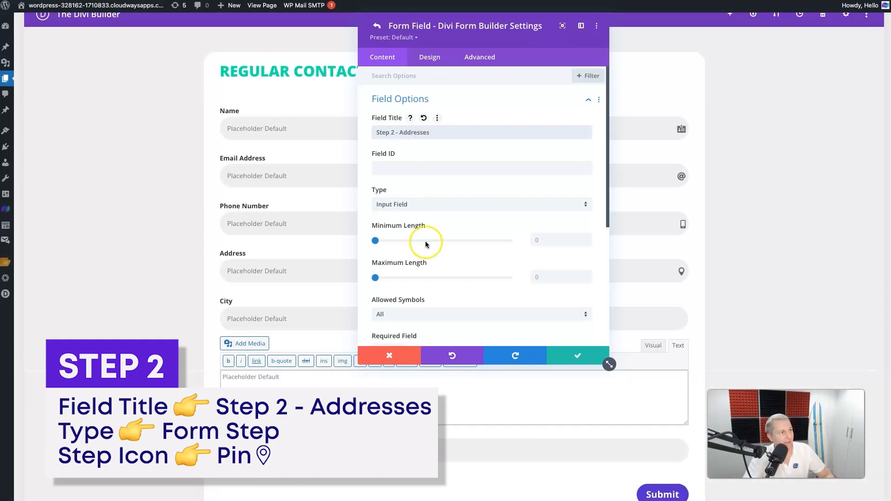
click(481, 204)
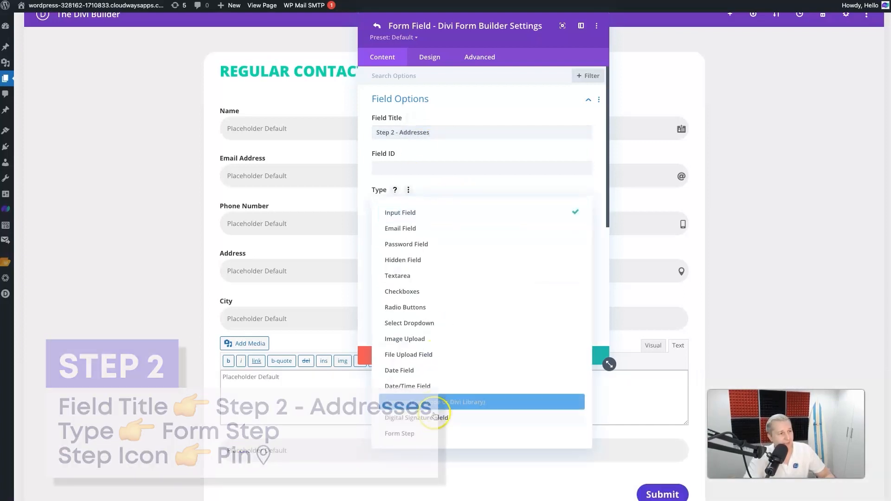
click(400, 433)
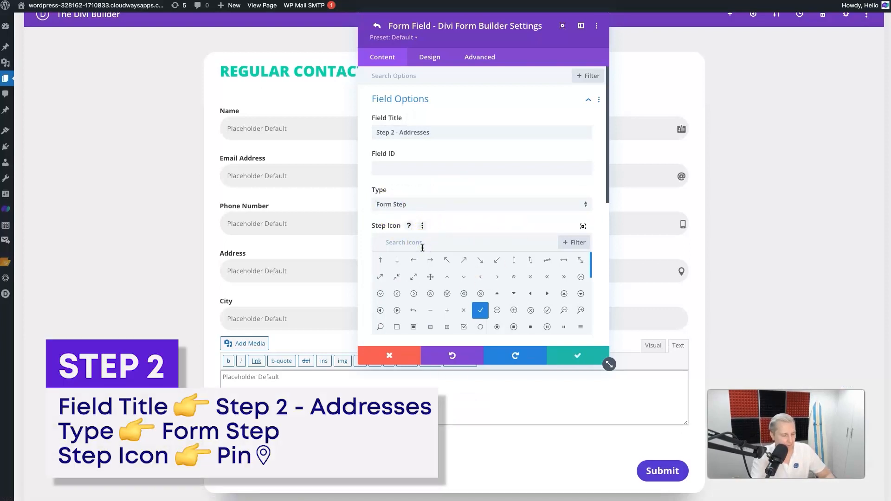
text(pin)
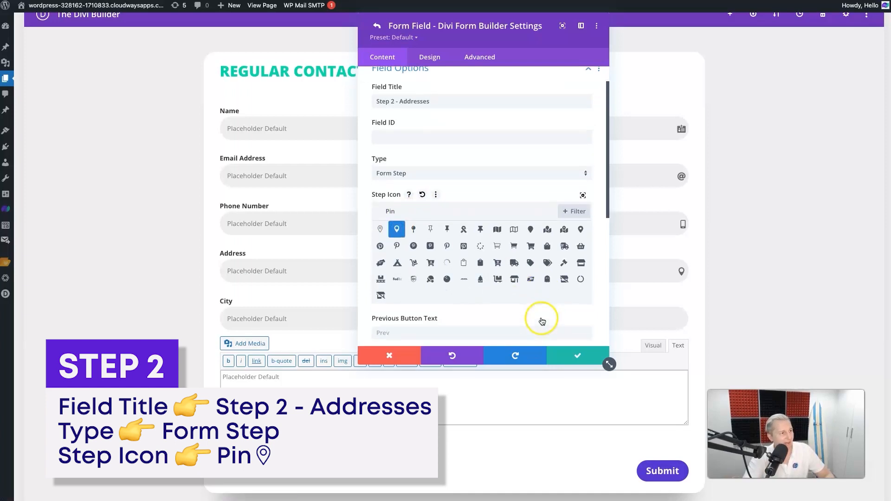
scroll(down, 3)
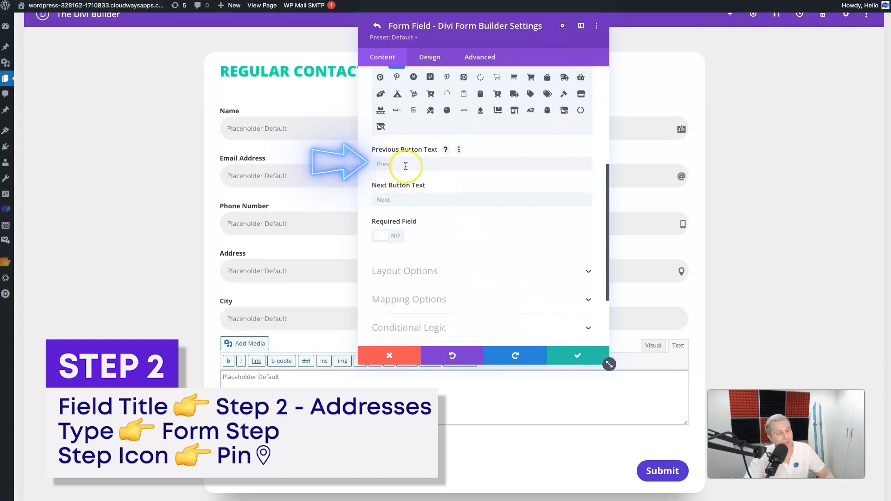
mouse_move(426, 189)
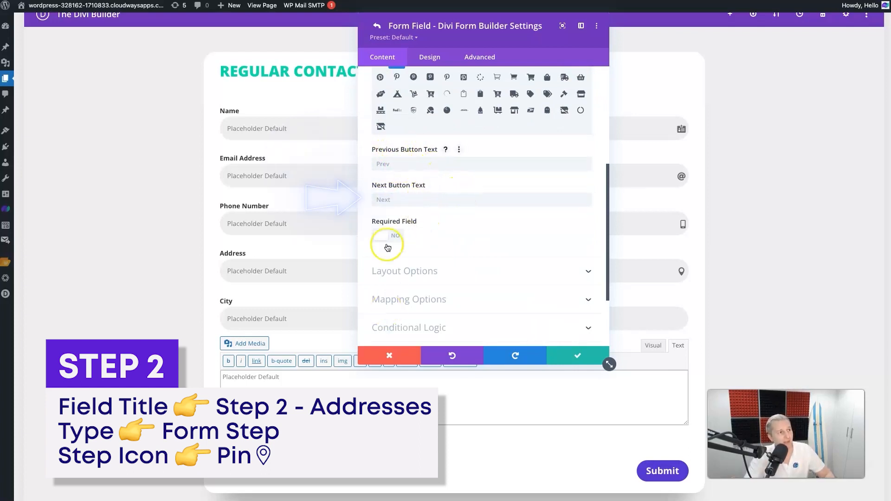
mouse_move(483, 268)
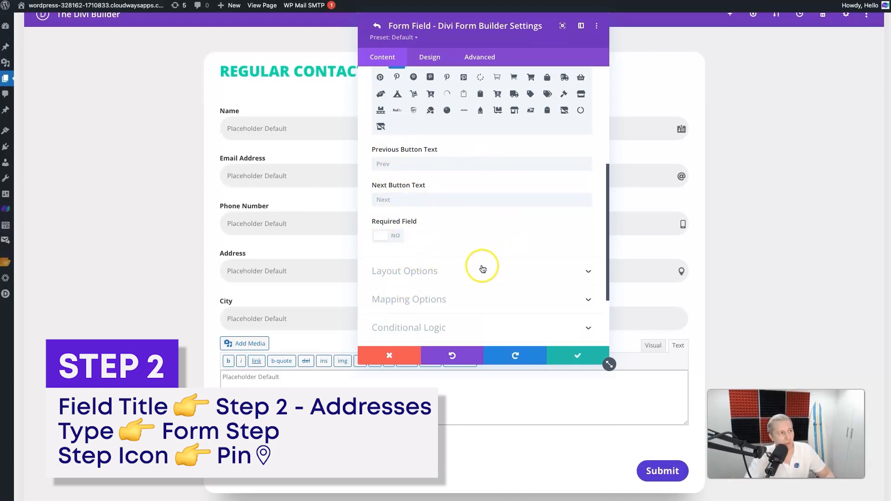
mouse_move(468, 297)
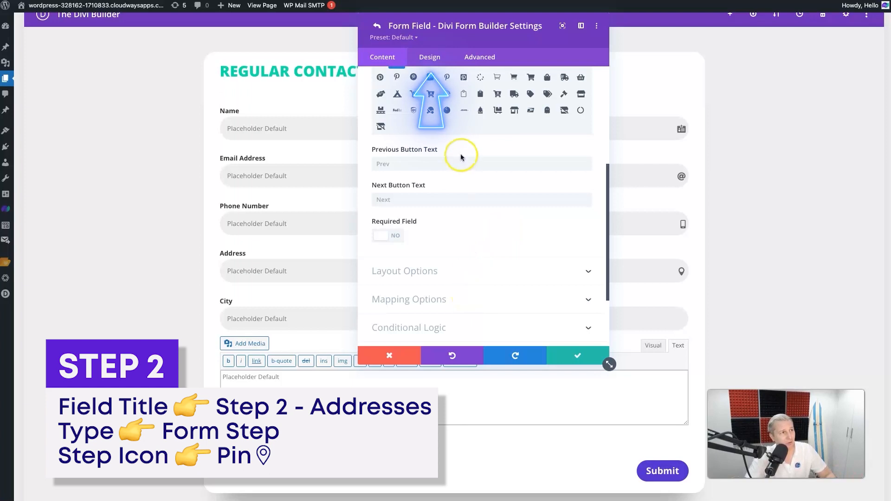
click(429, 57)
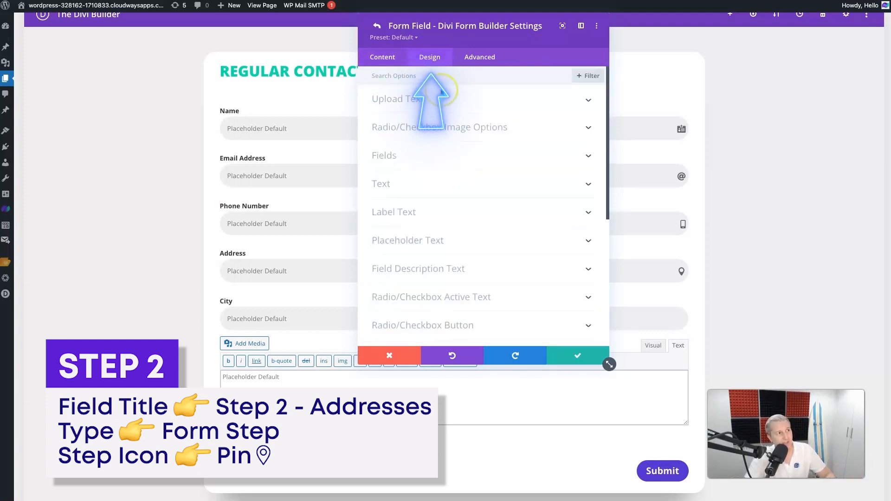
scroll(down, 3)
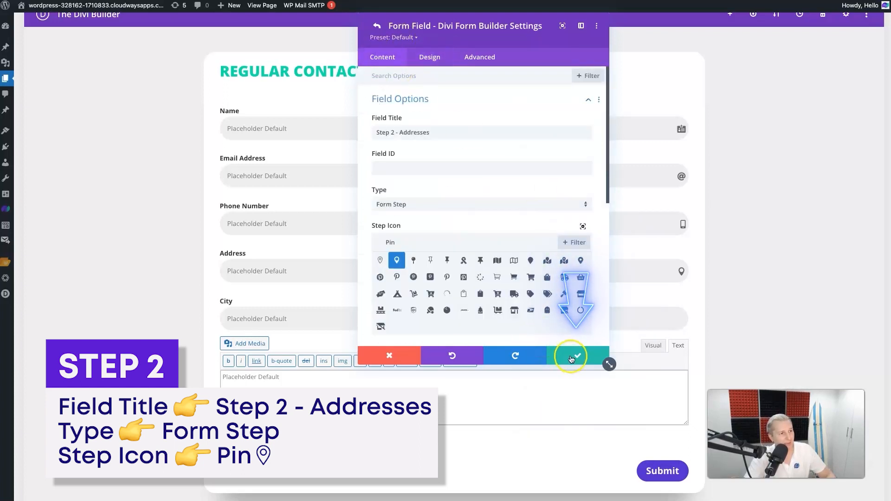
click(577, 355)
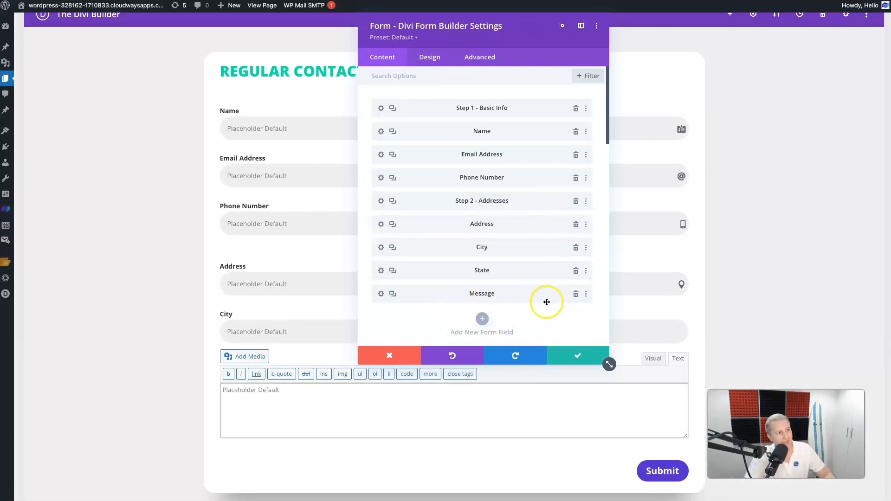
mouse_move(481, 321)
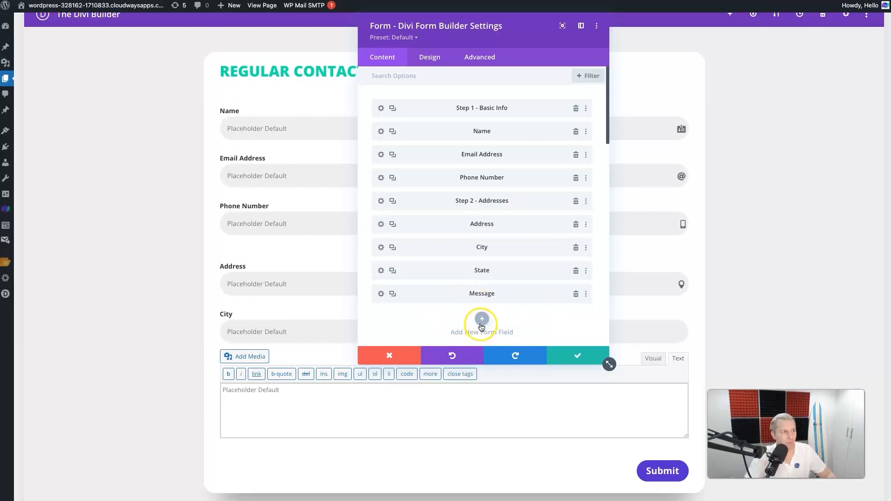
Step: Create a 'Step 3 - Message' Form Step field with the message icon
click(481, 324)
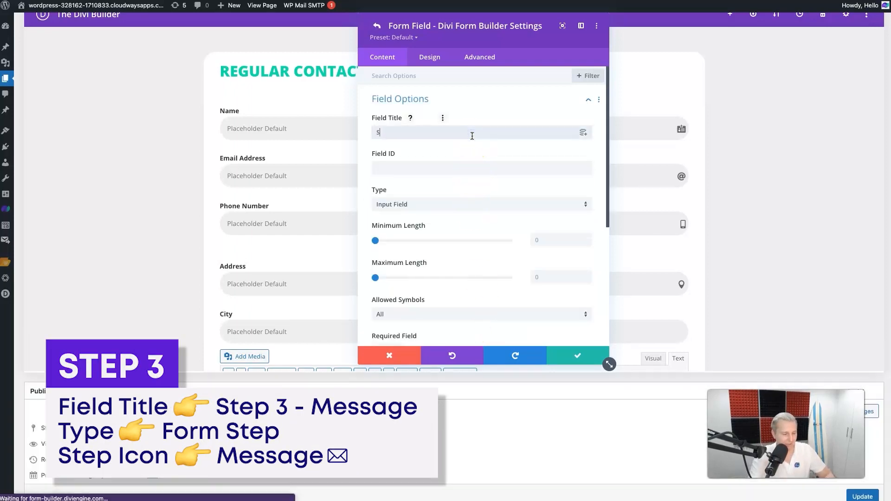
text(tep 3 -)
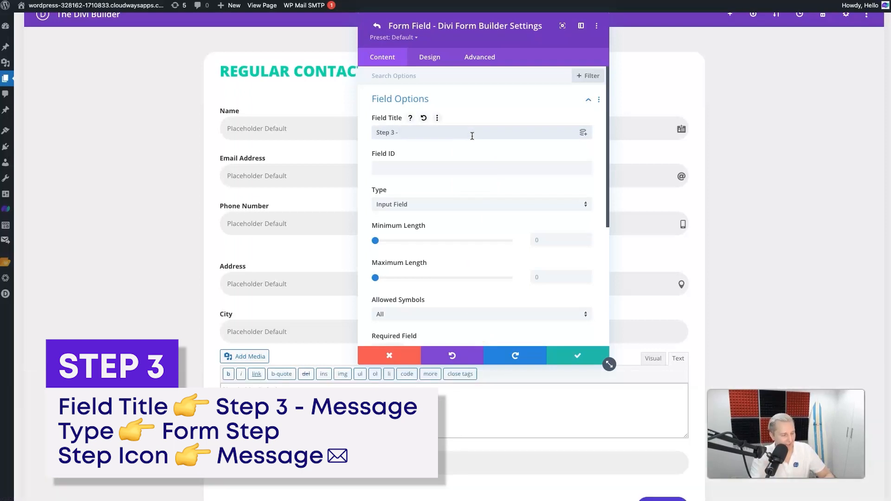
text(Message)
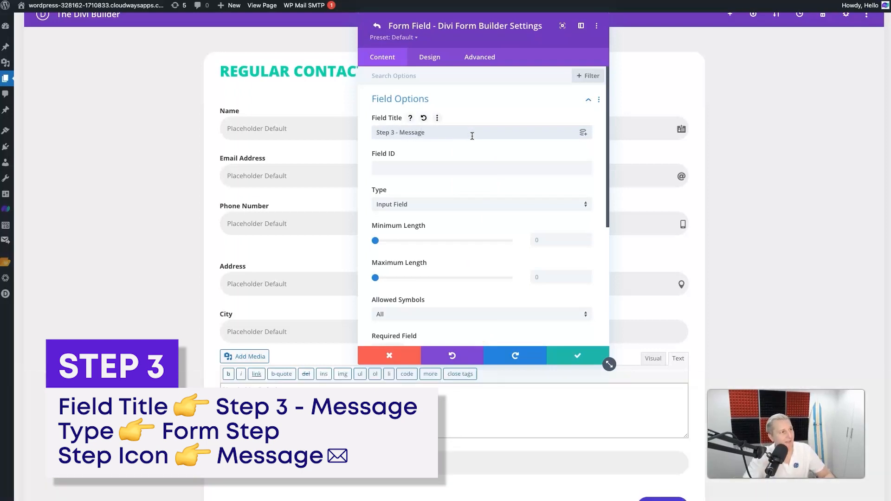
click(481, 204)
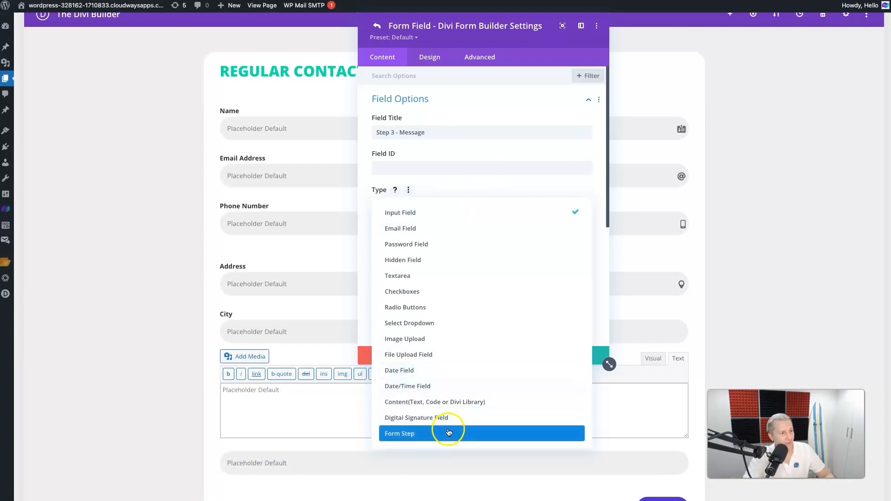
click(399, 433)
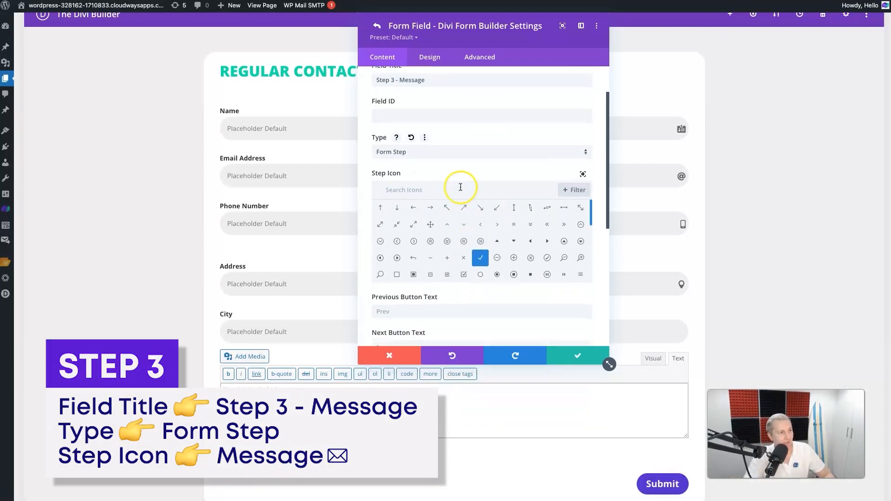
text(message)
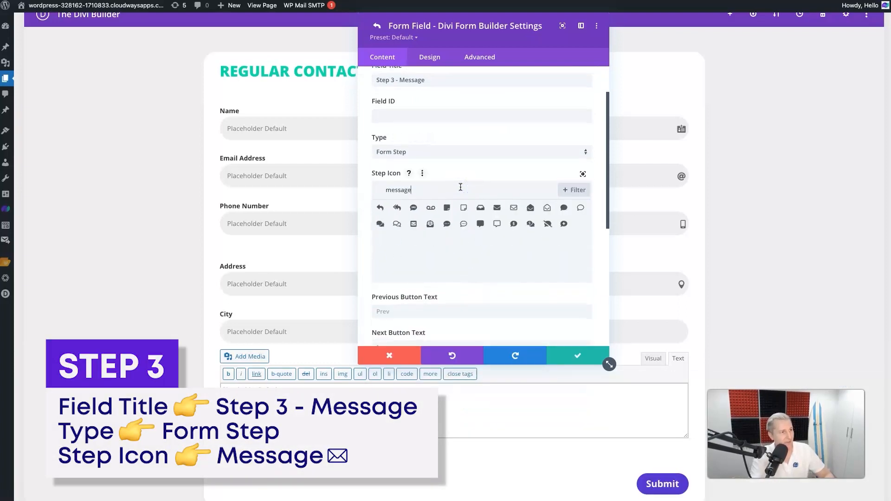
mouse_move(426, 261)
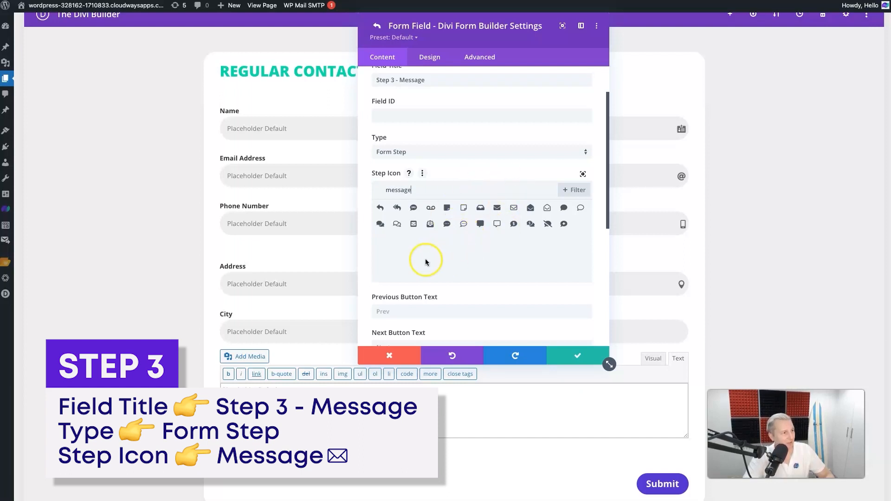
click(413, 224)
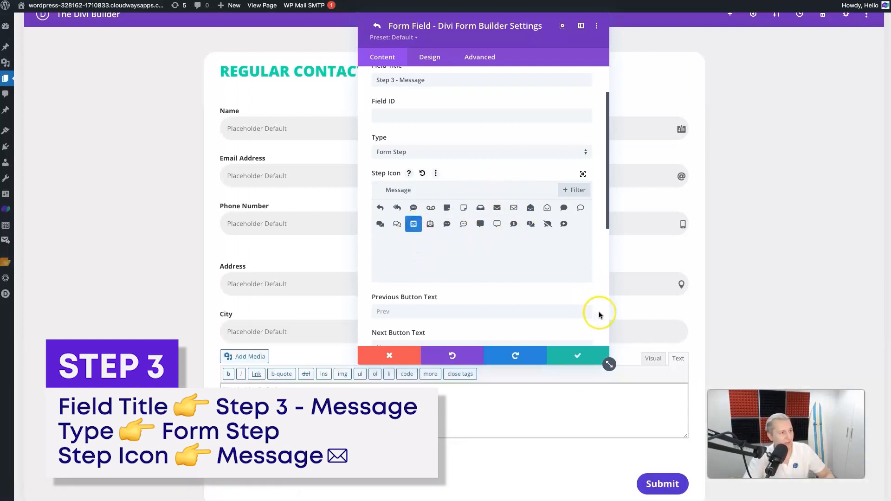
scroll(down, 3)
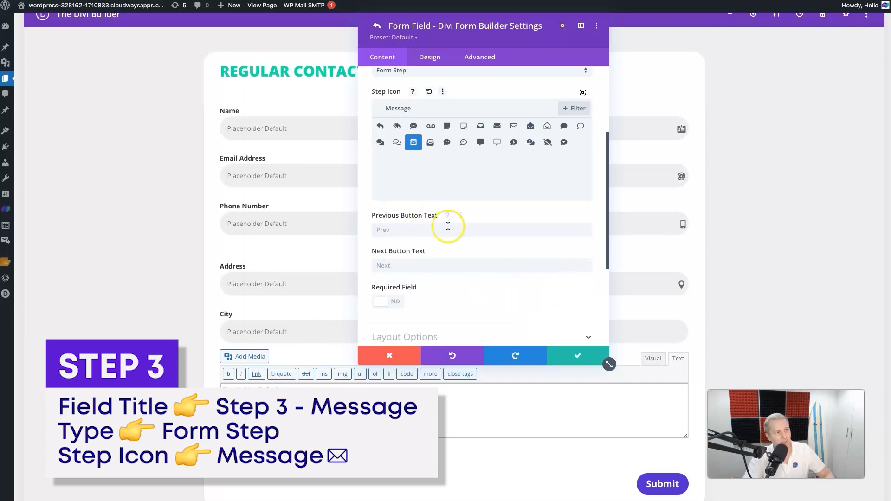
scroll(down, 3)
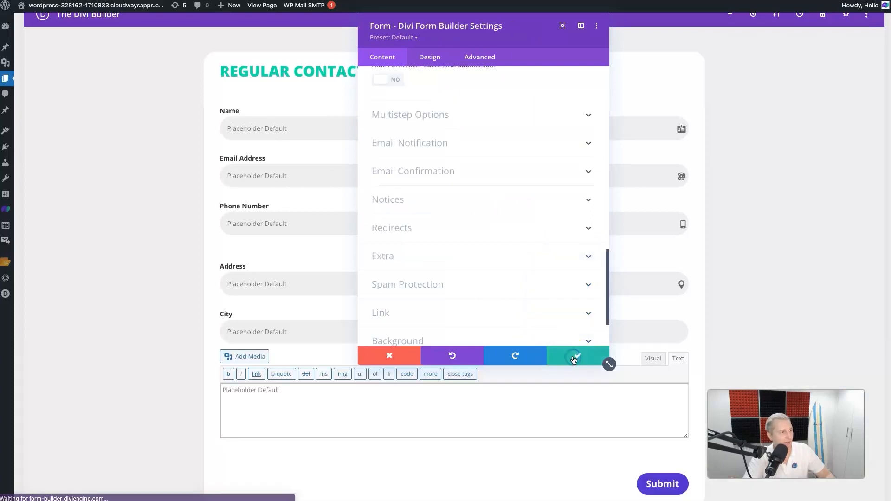
Step: Position 'Step 3 - Message' directly above the Message field in the field list
click(574, 355)
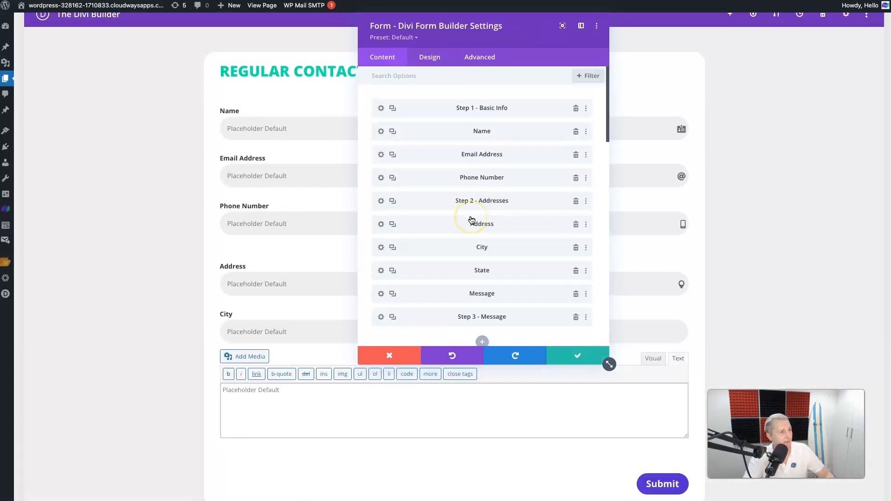
scroll(down, 3)
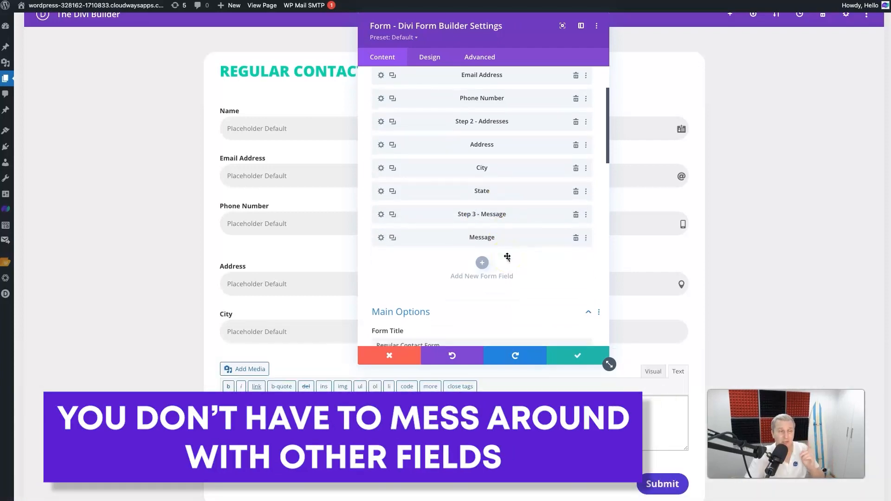
scroll(down, 3)
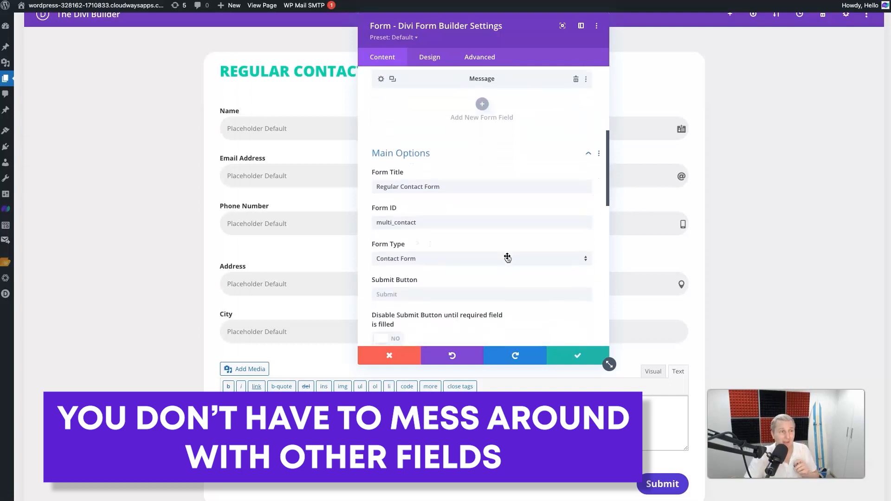
scroll(down, 3)
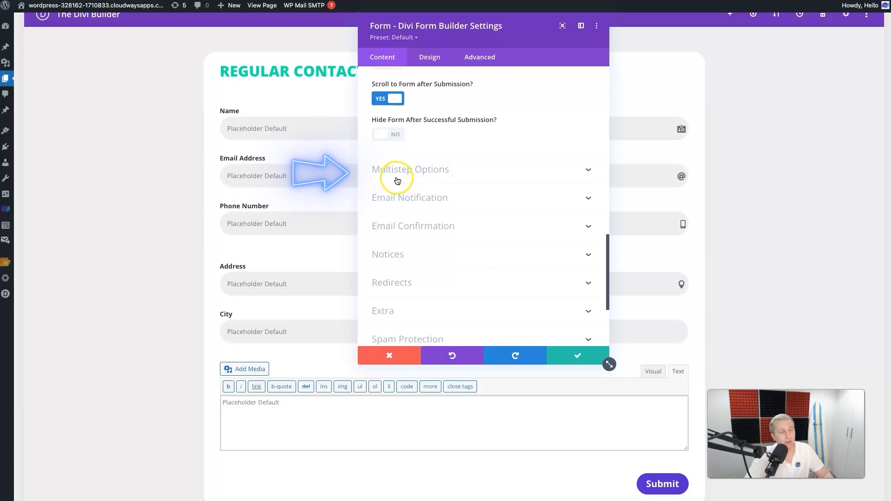
Step: Enable multistep mode and set the form transition effect to SlideHorz
click(410, 169)
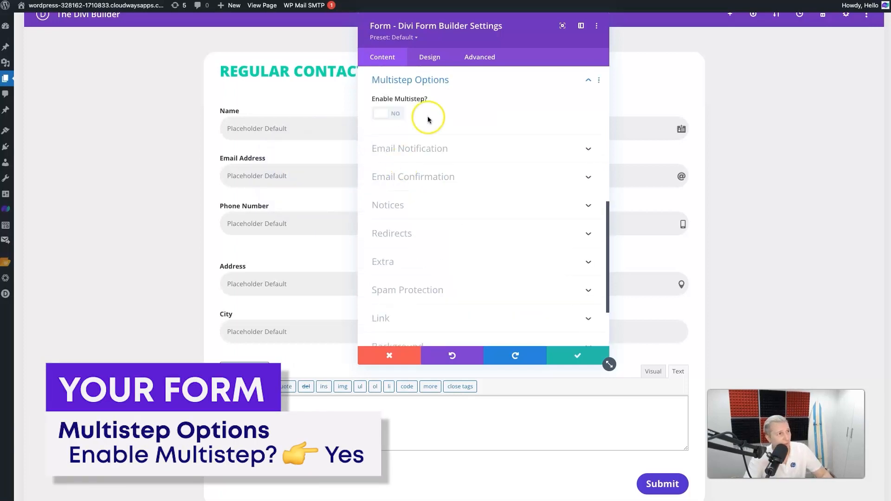
click(387, 113)
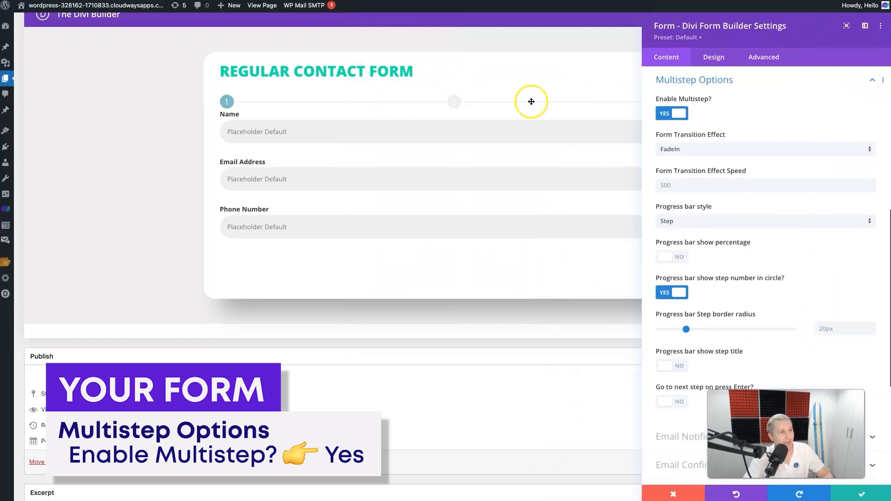
mouse_move(670, 159)
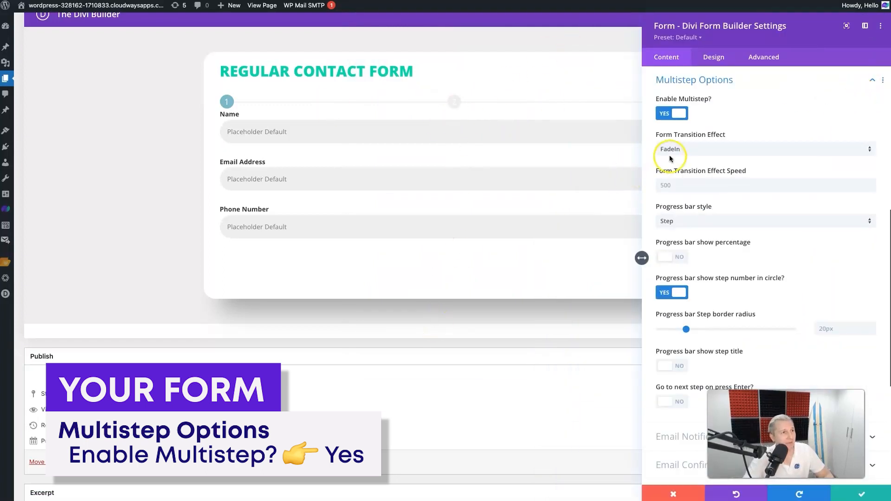
click(762, 149)
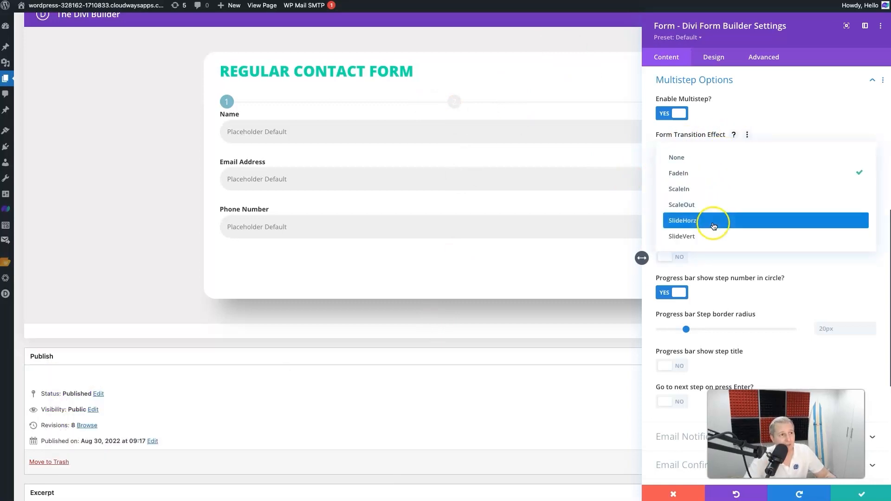
click(681, 220)
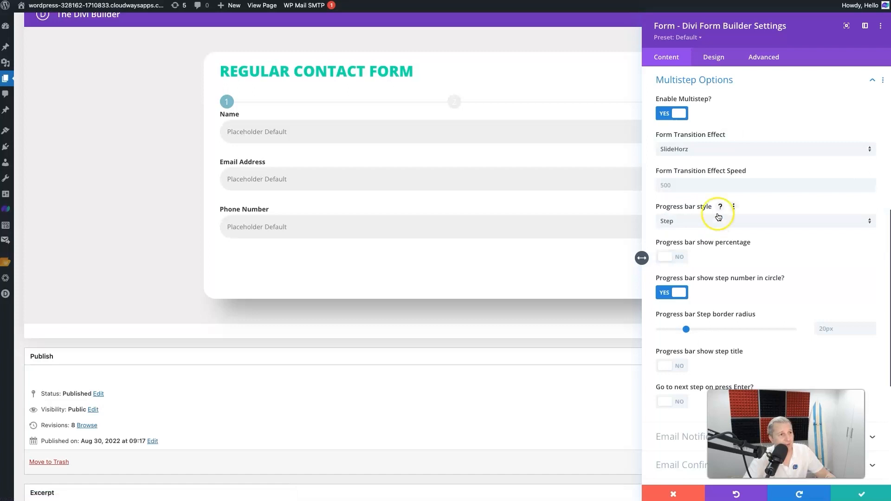
mouse_move(787, 205)
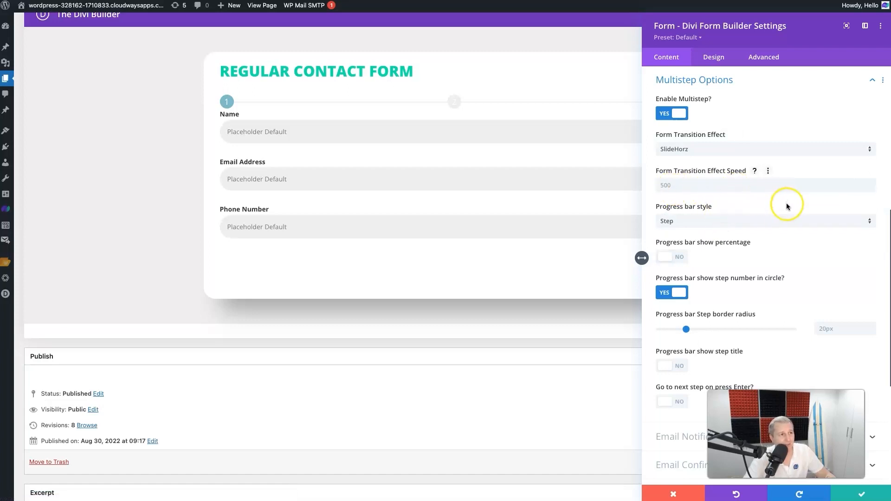
mouse_move(676, 259)
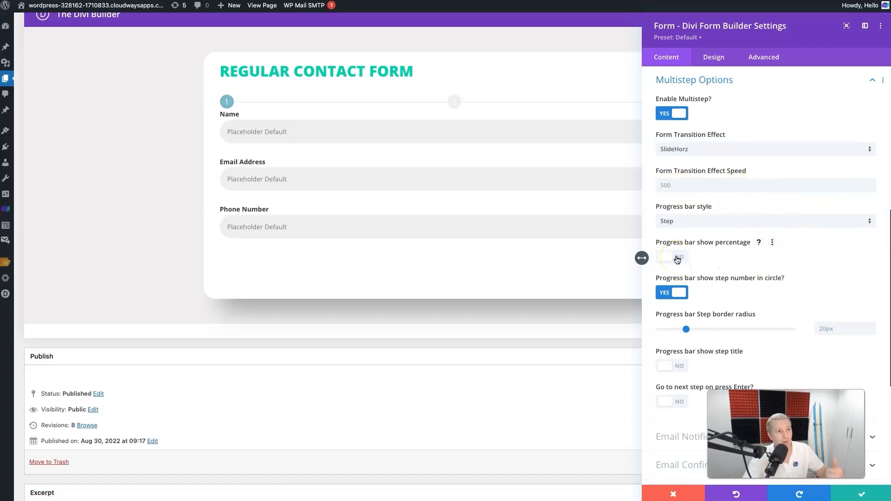
Step: Try the Lollipop progress bar, then set the progress bar style back to Step
scroll(down, 3)
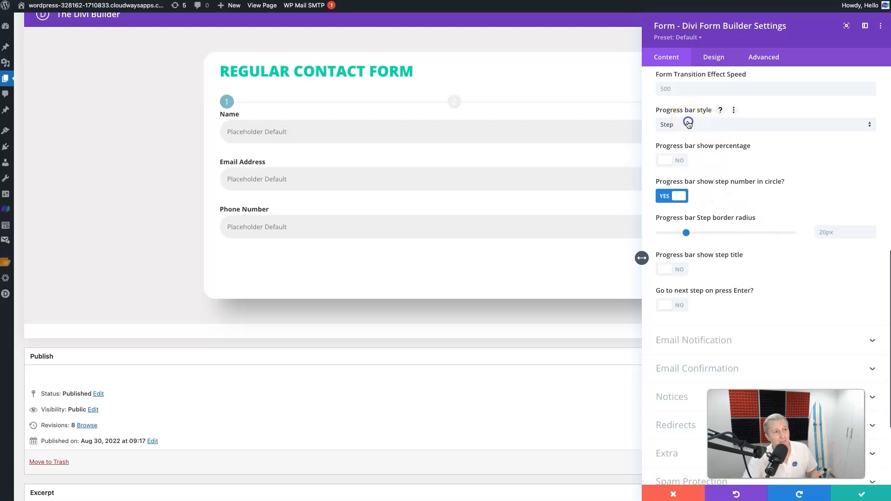
click(761, 124)
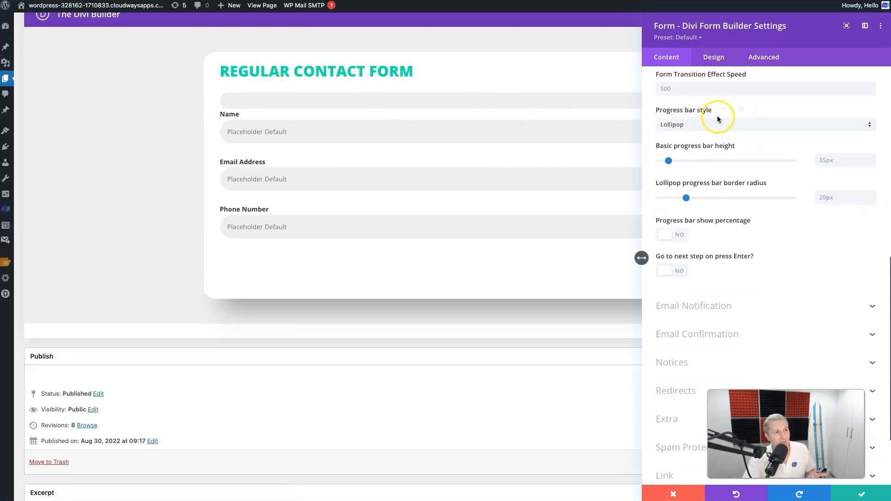
click(764, 124)
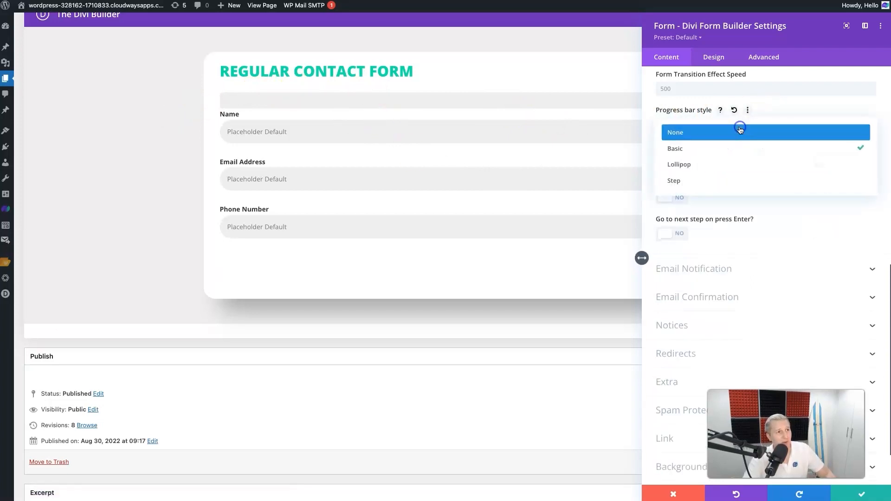
click(673, 181)
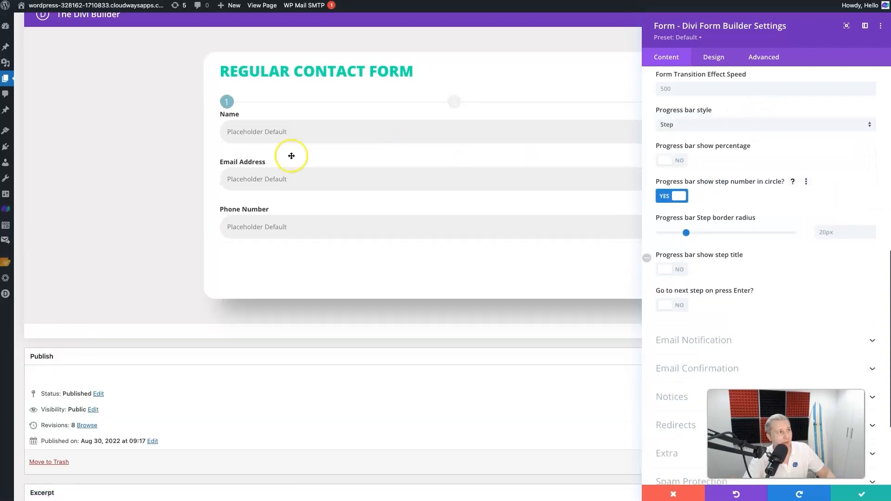
mouse_move(763, 272)
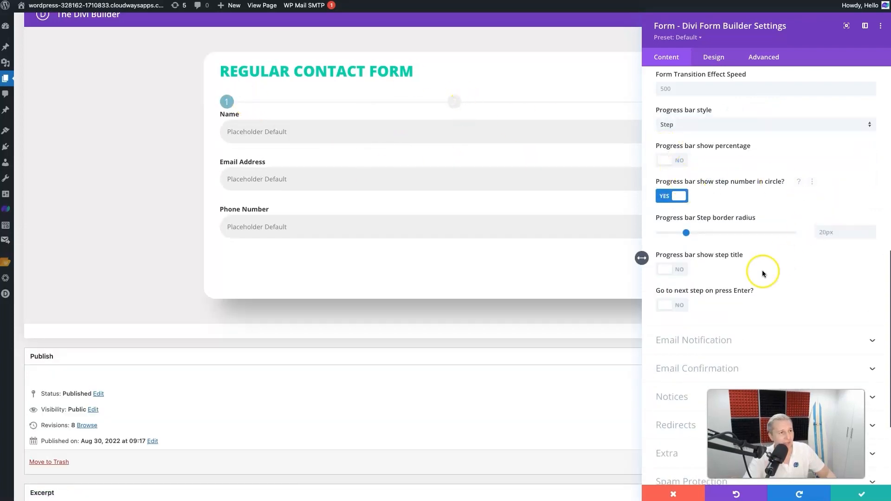
mouse_move(817, 247)
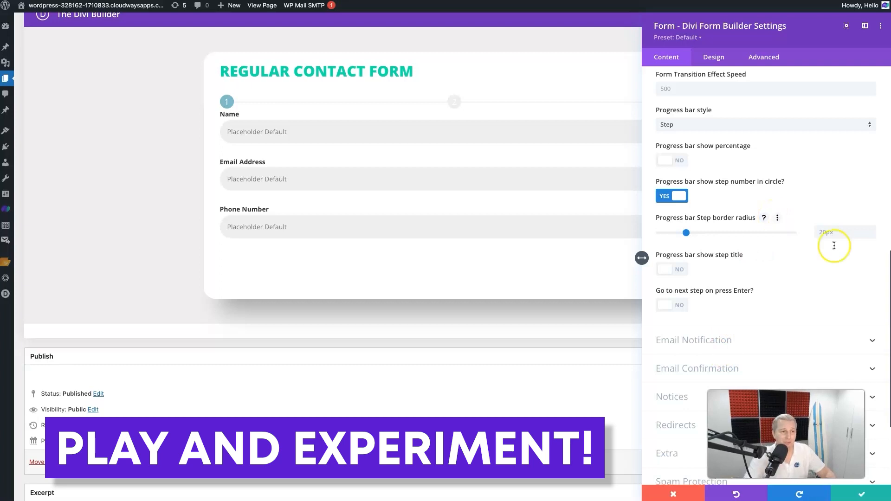
click(860, 493)
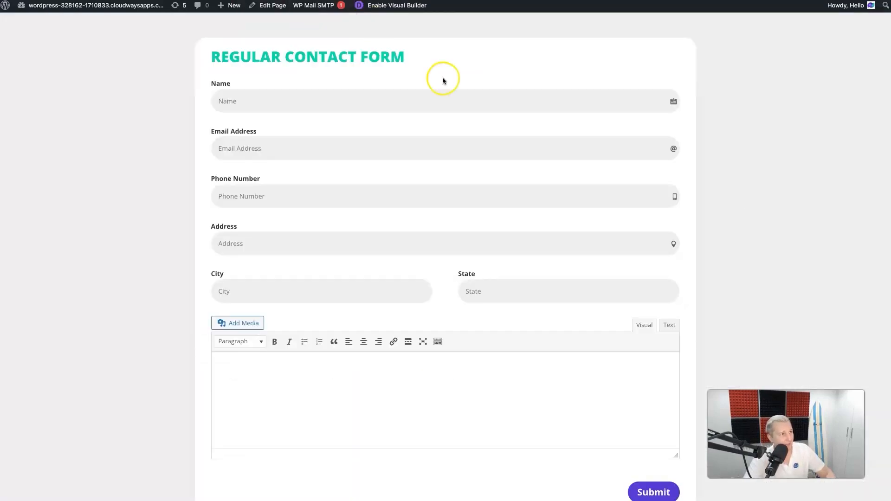
Step: Scroll through the contact form on the live page
scroll(down, 3)
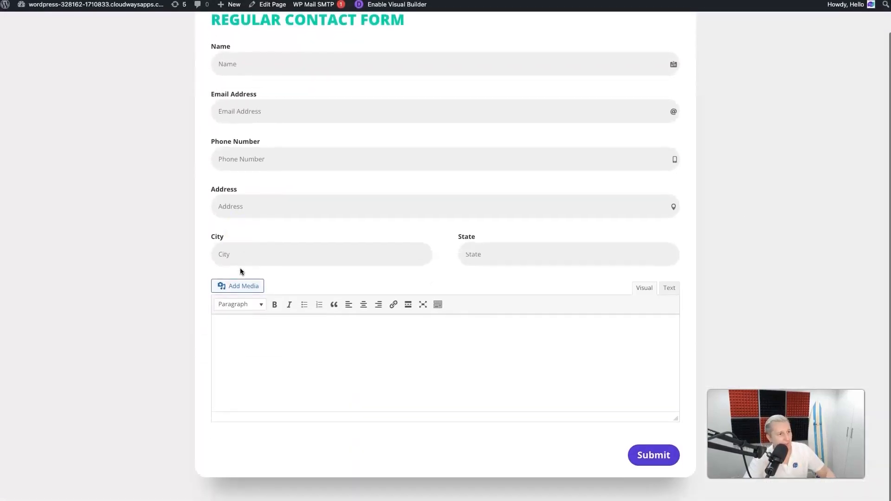
scroll(up, 3)
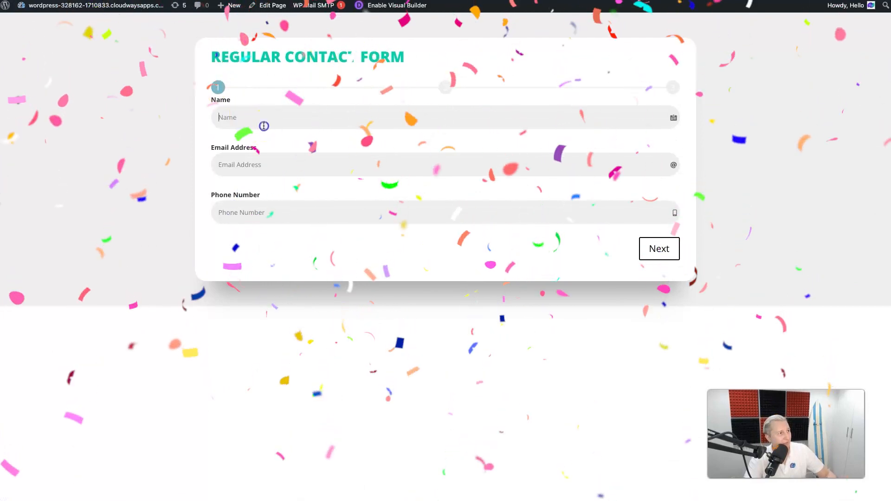
text(Robey)
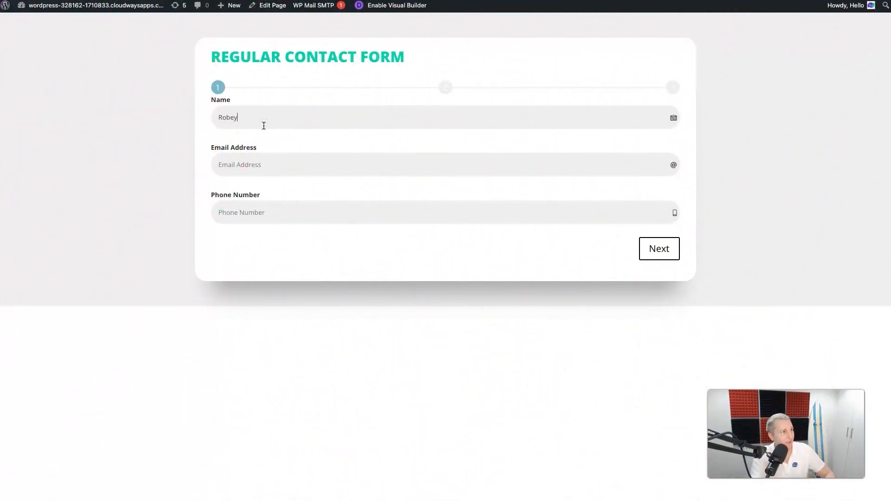
text(test@)
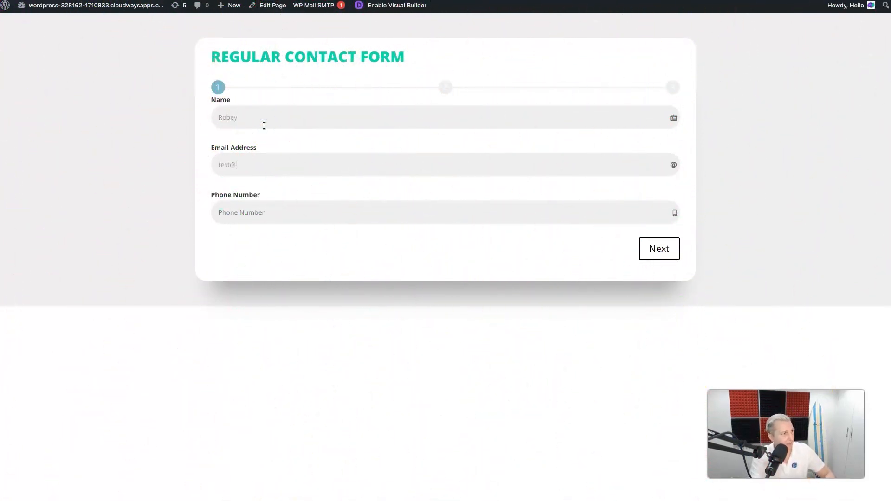
text(test.co)
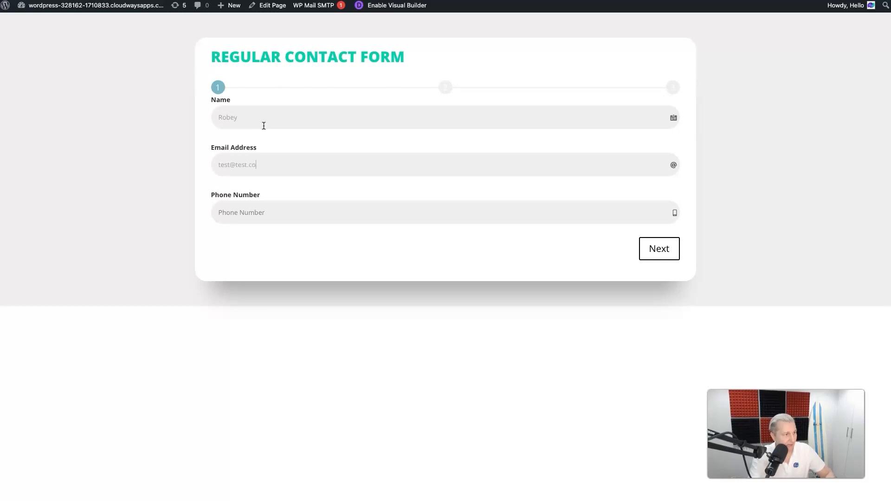
text(123)
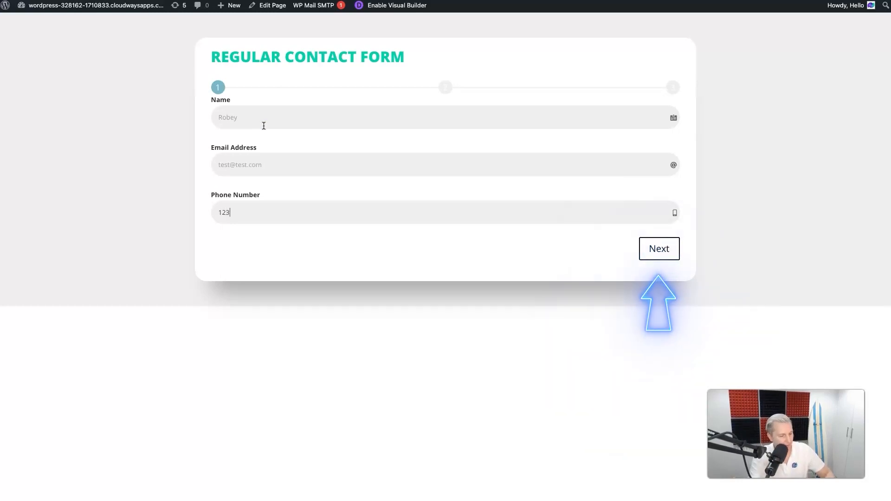
click(658, 249)
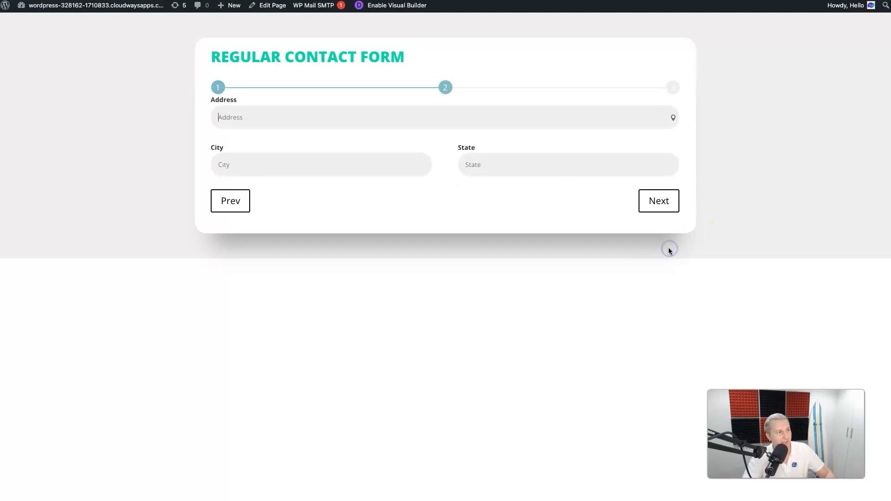
mouse_move(74, 150)
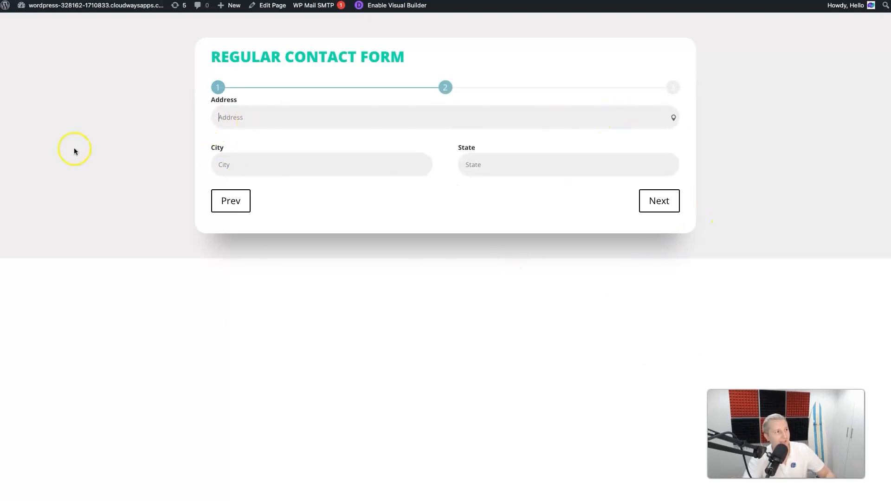
Step: Enter address details (123, Street La, My) and advance to step three
text(123)
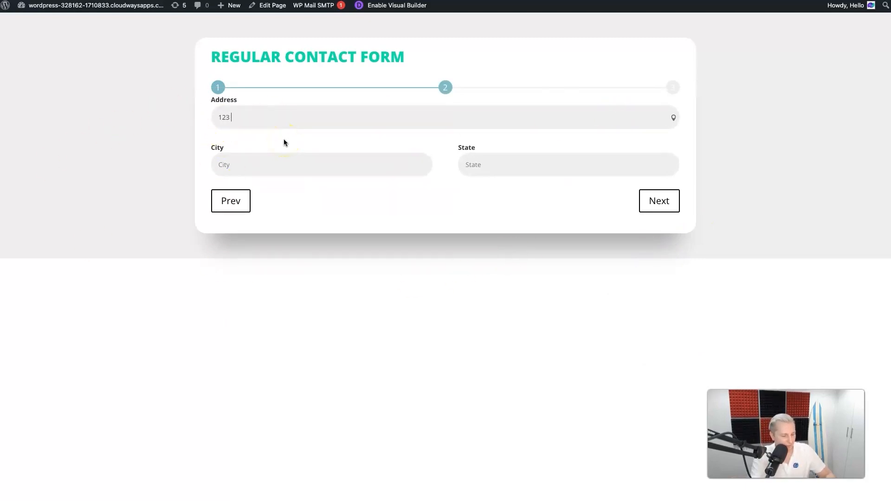
text(Street La)
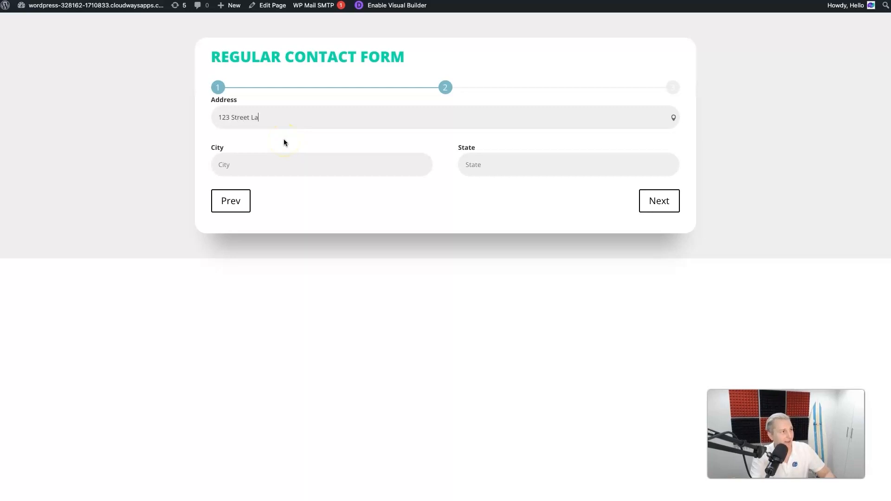
text(My City)
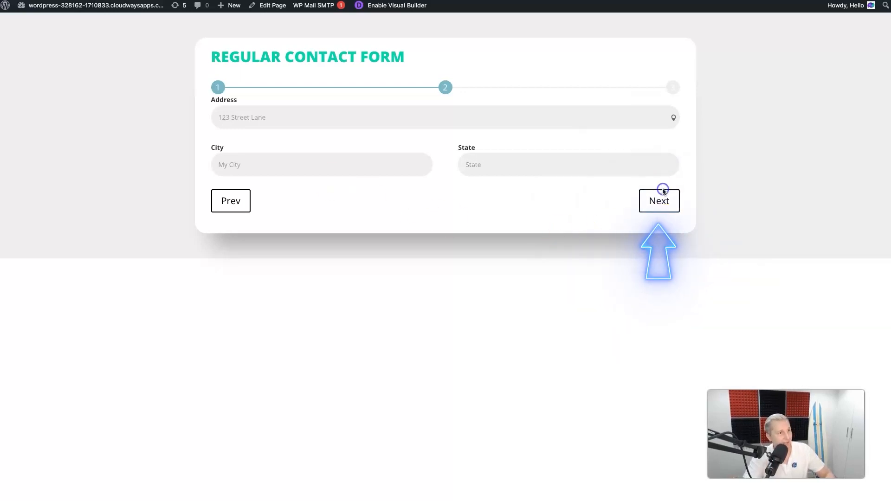
click(658, 201)
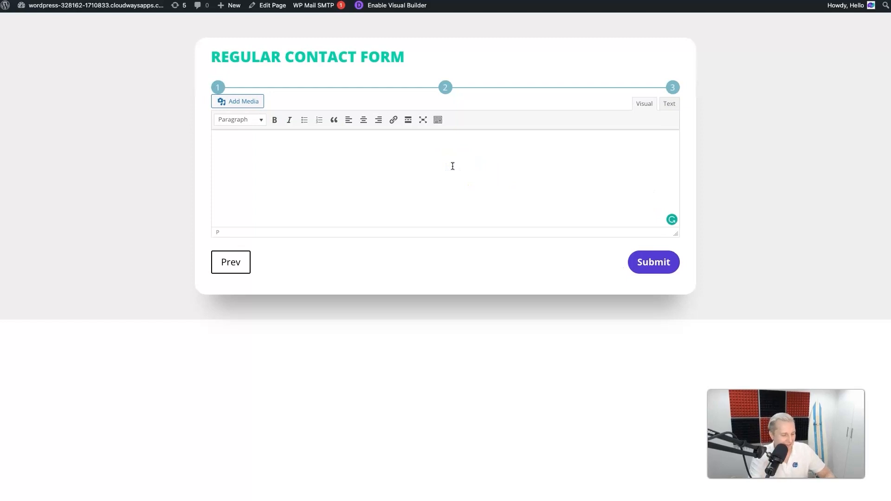
Step: Enter the test message 'My messgae' on step three and submit the form
text(My messgae)
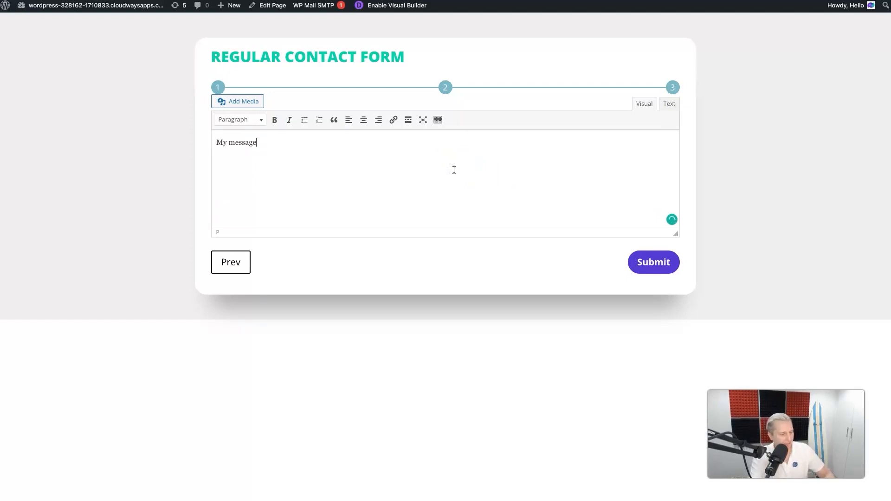
click(649, 262)
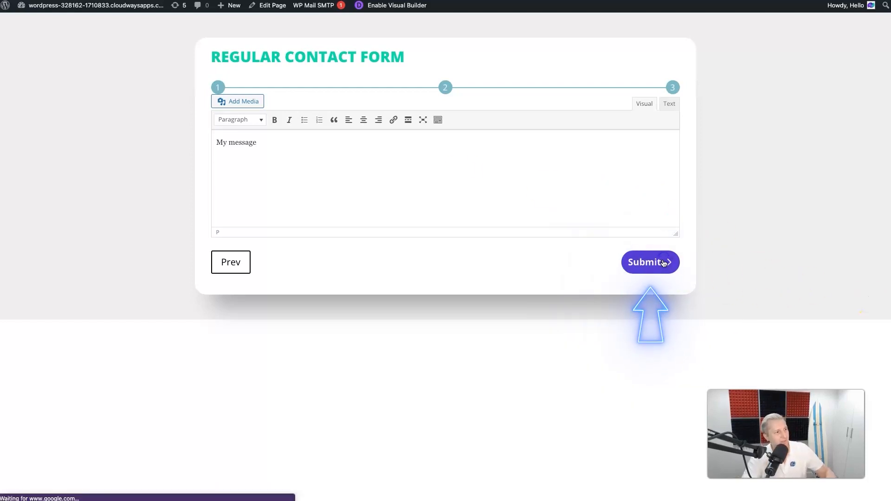
click(650, 262)
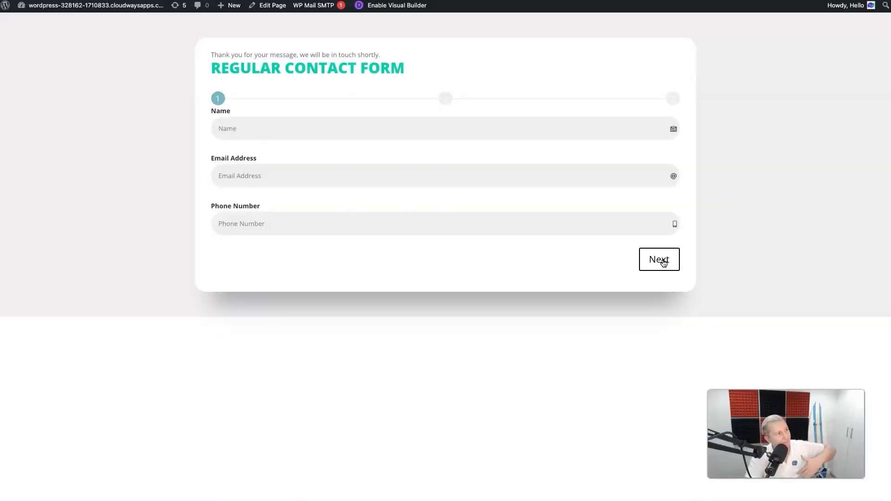
mouse_move(413, 42)
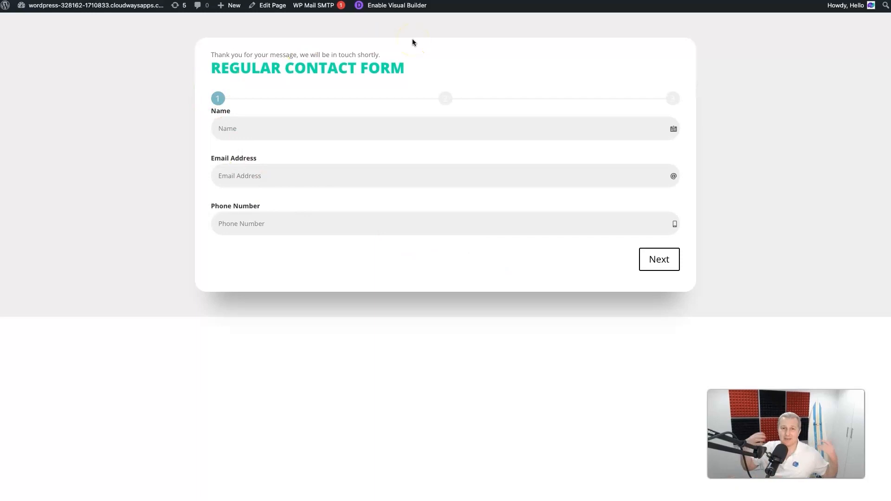